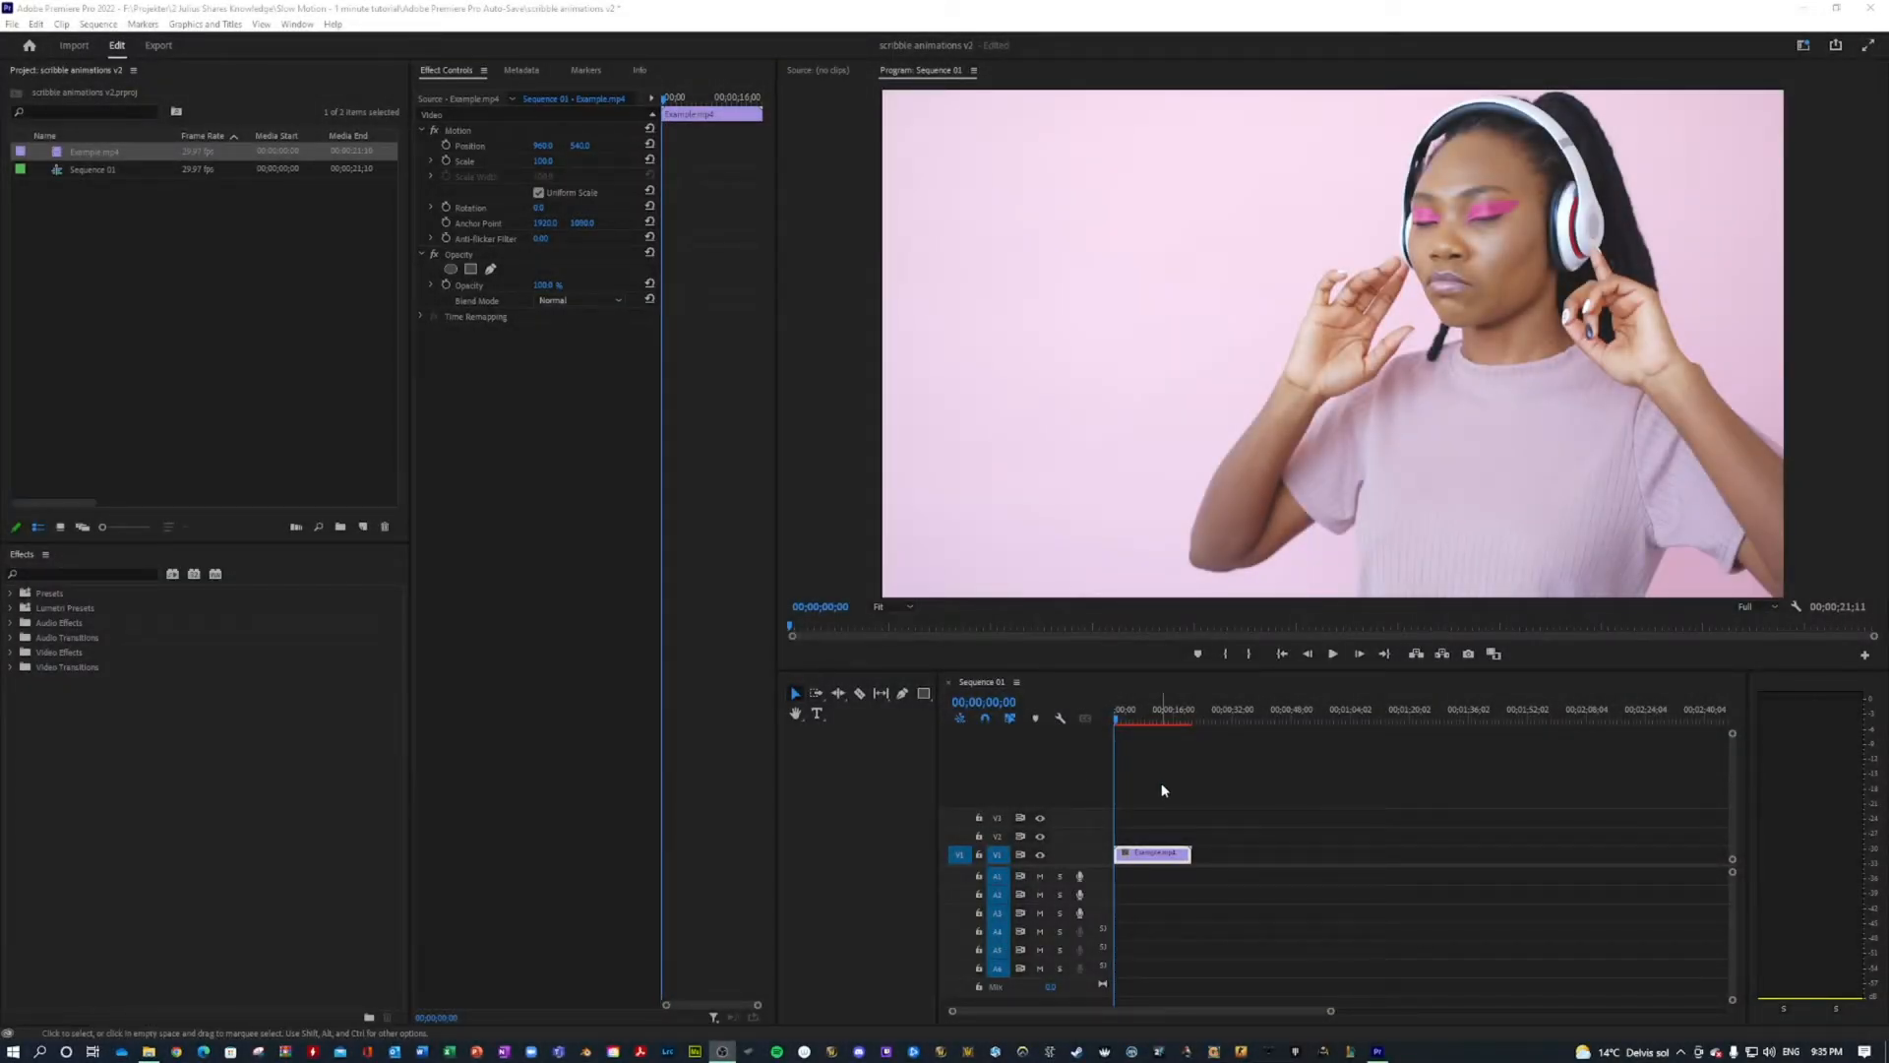
Search the Effects panel for 'paint bucket' to apply the Paint Bucket effect to the dance clip.
click(1163, 789)
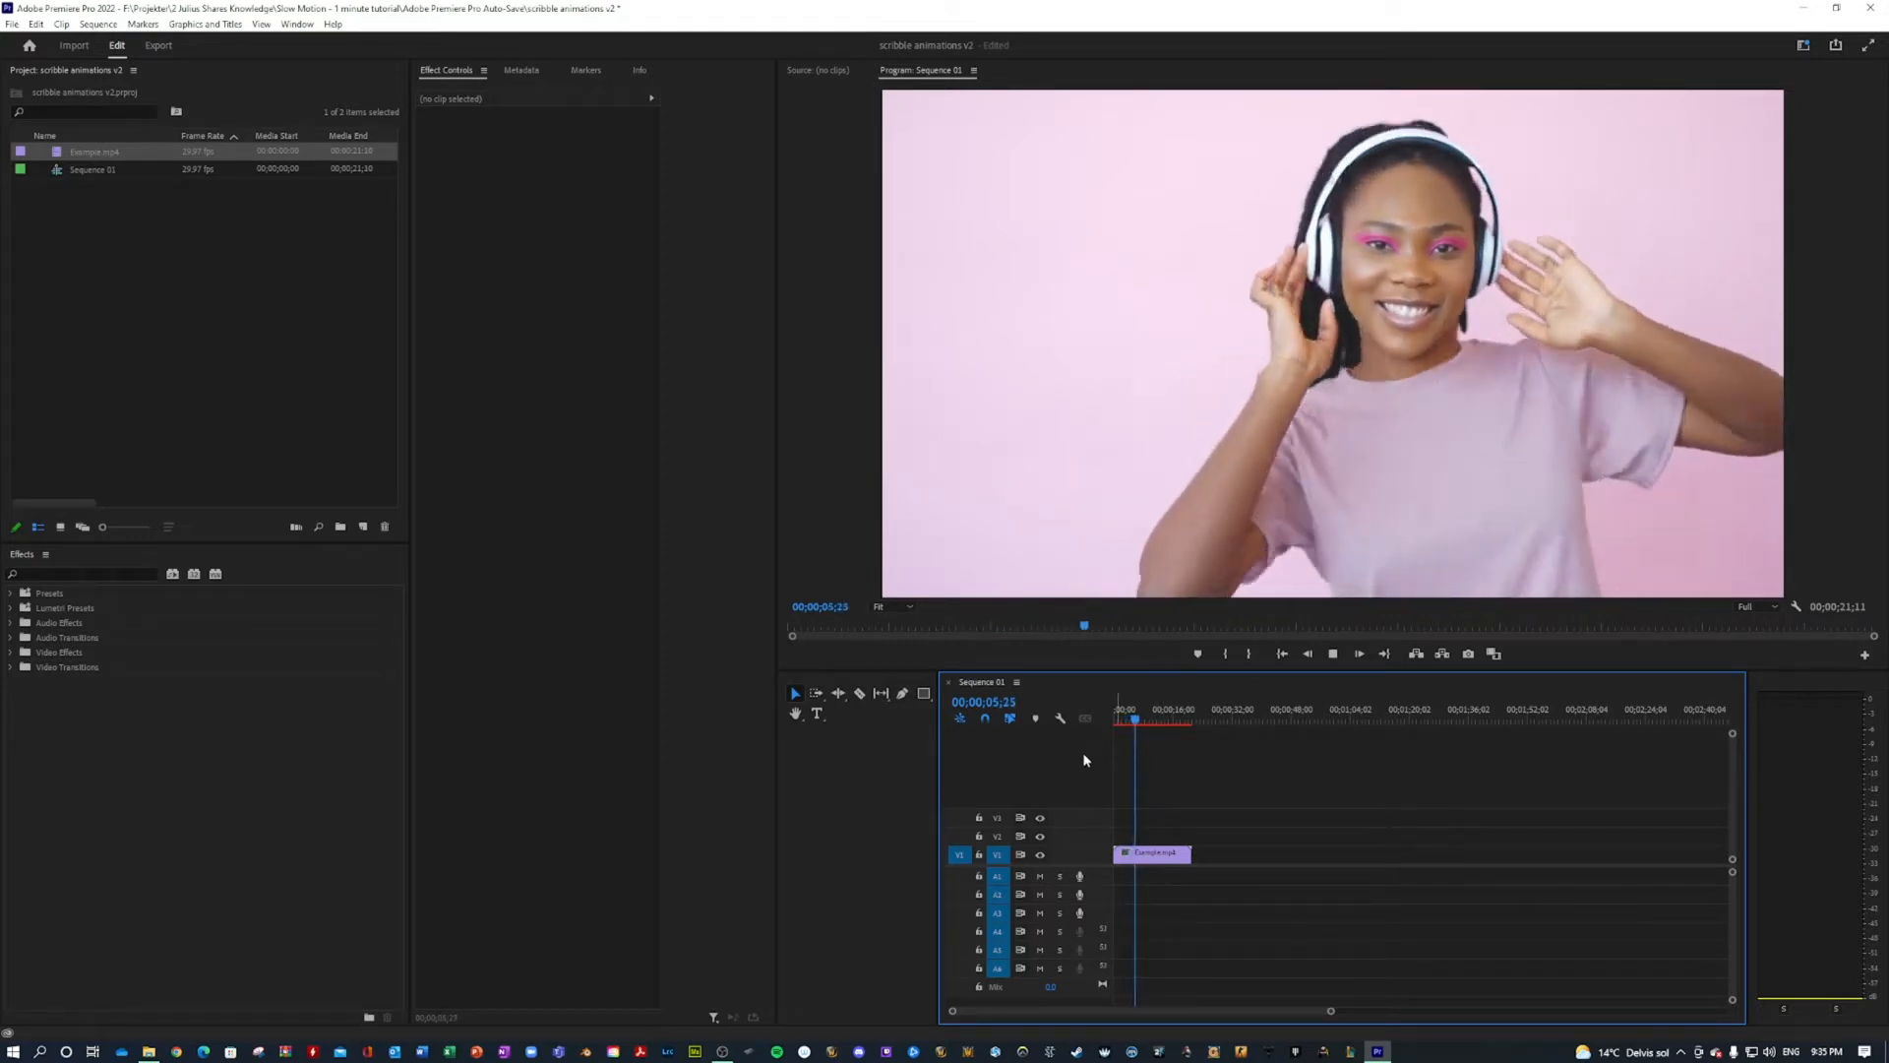
click(1141, 720)
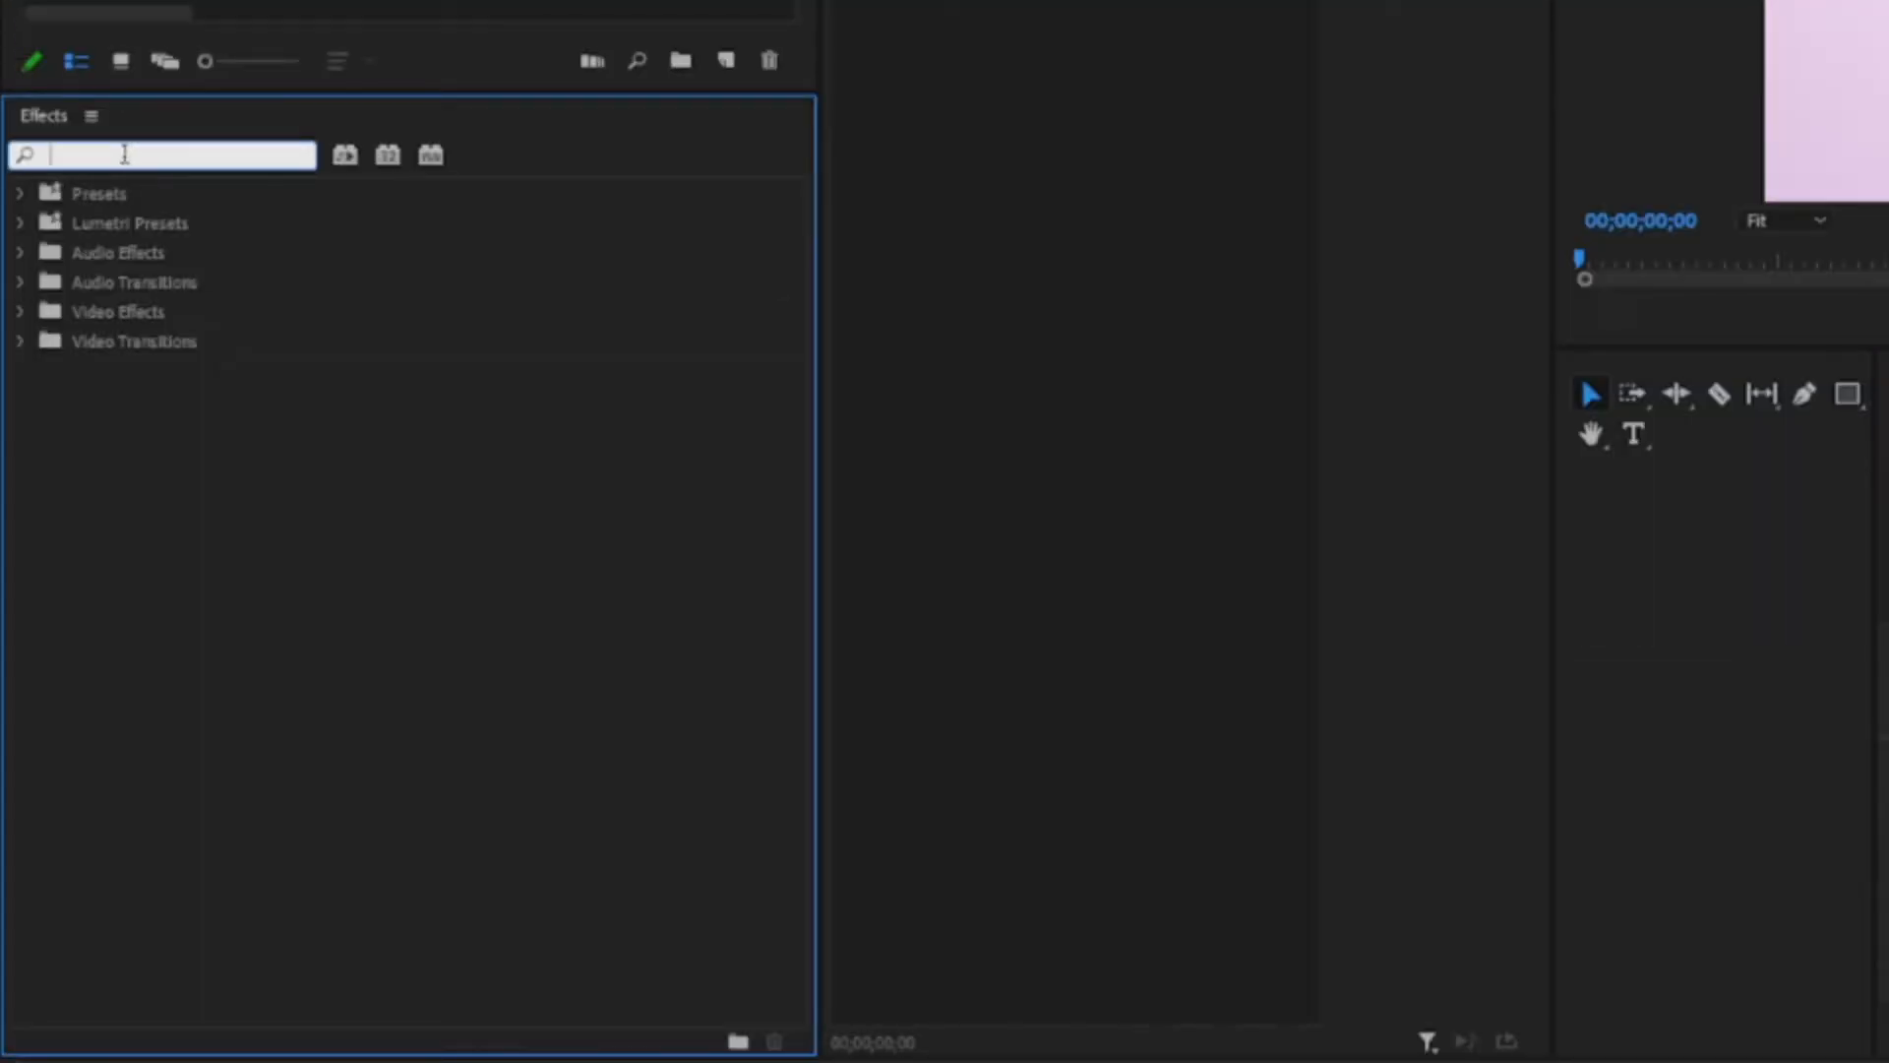
text(paint)
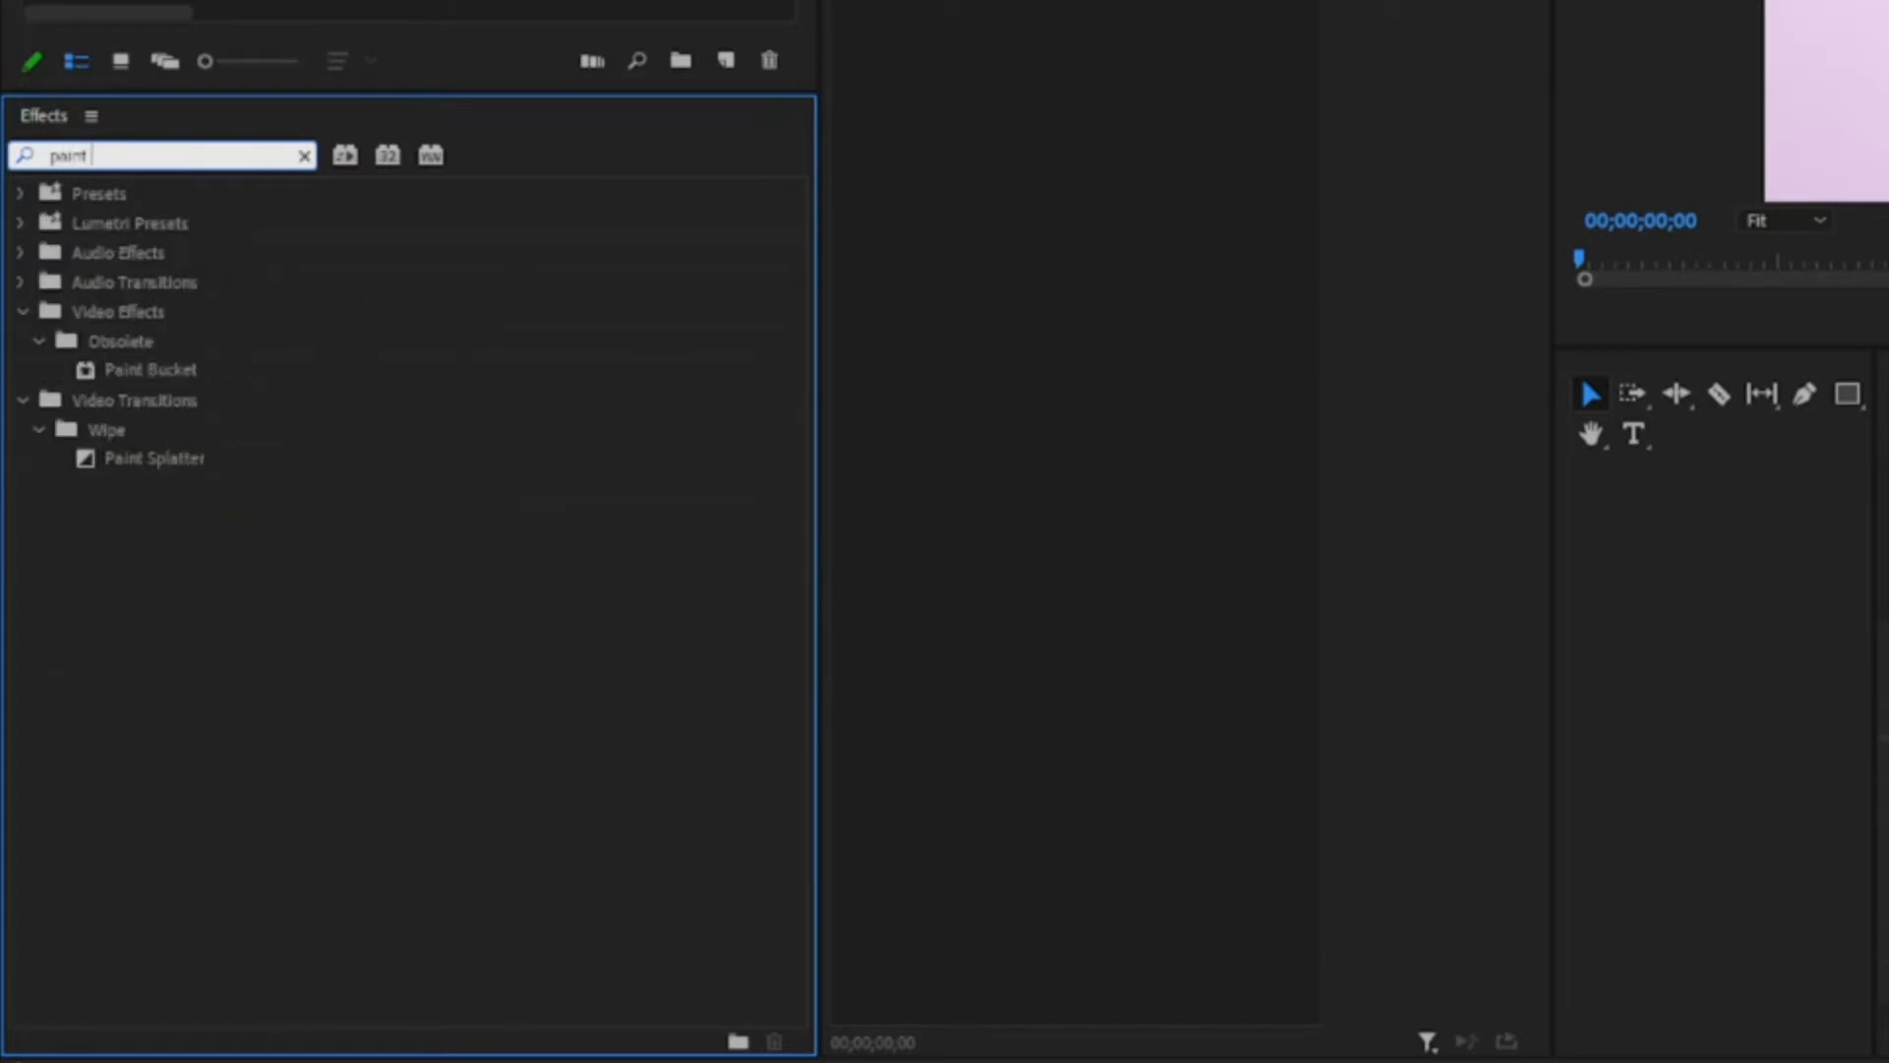
text(bucket)
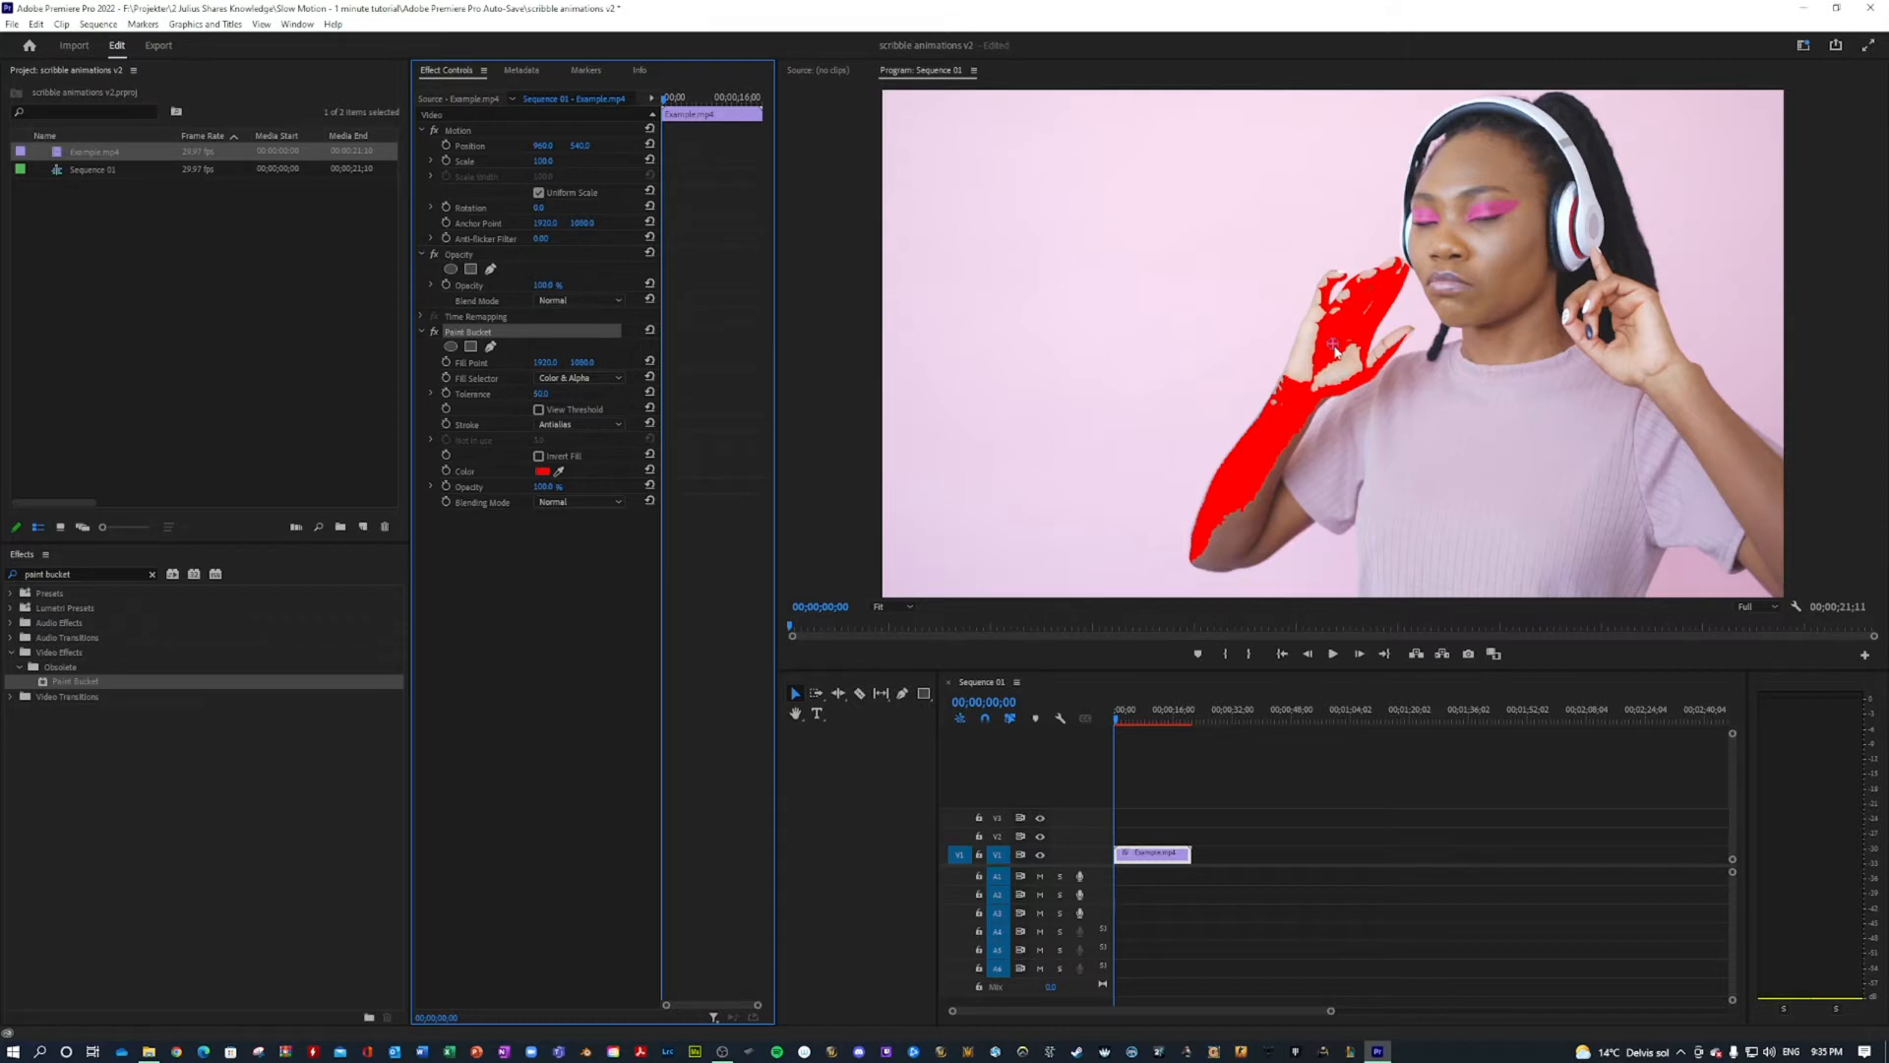
mouse_move(1277, 461)
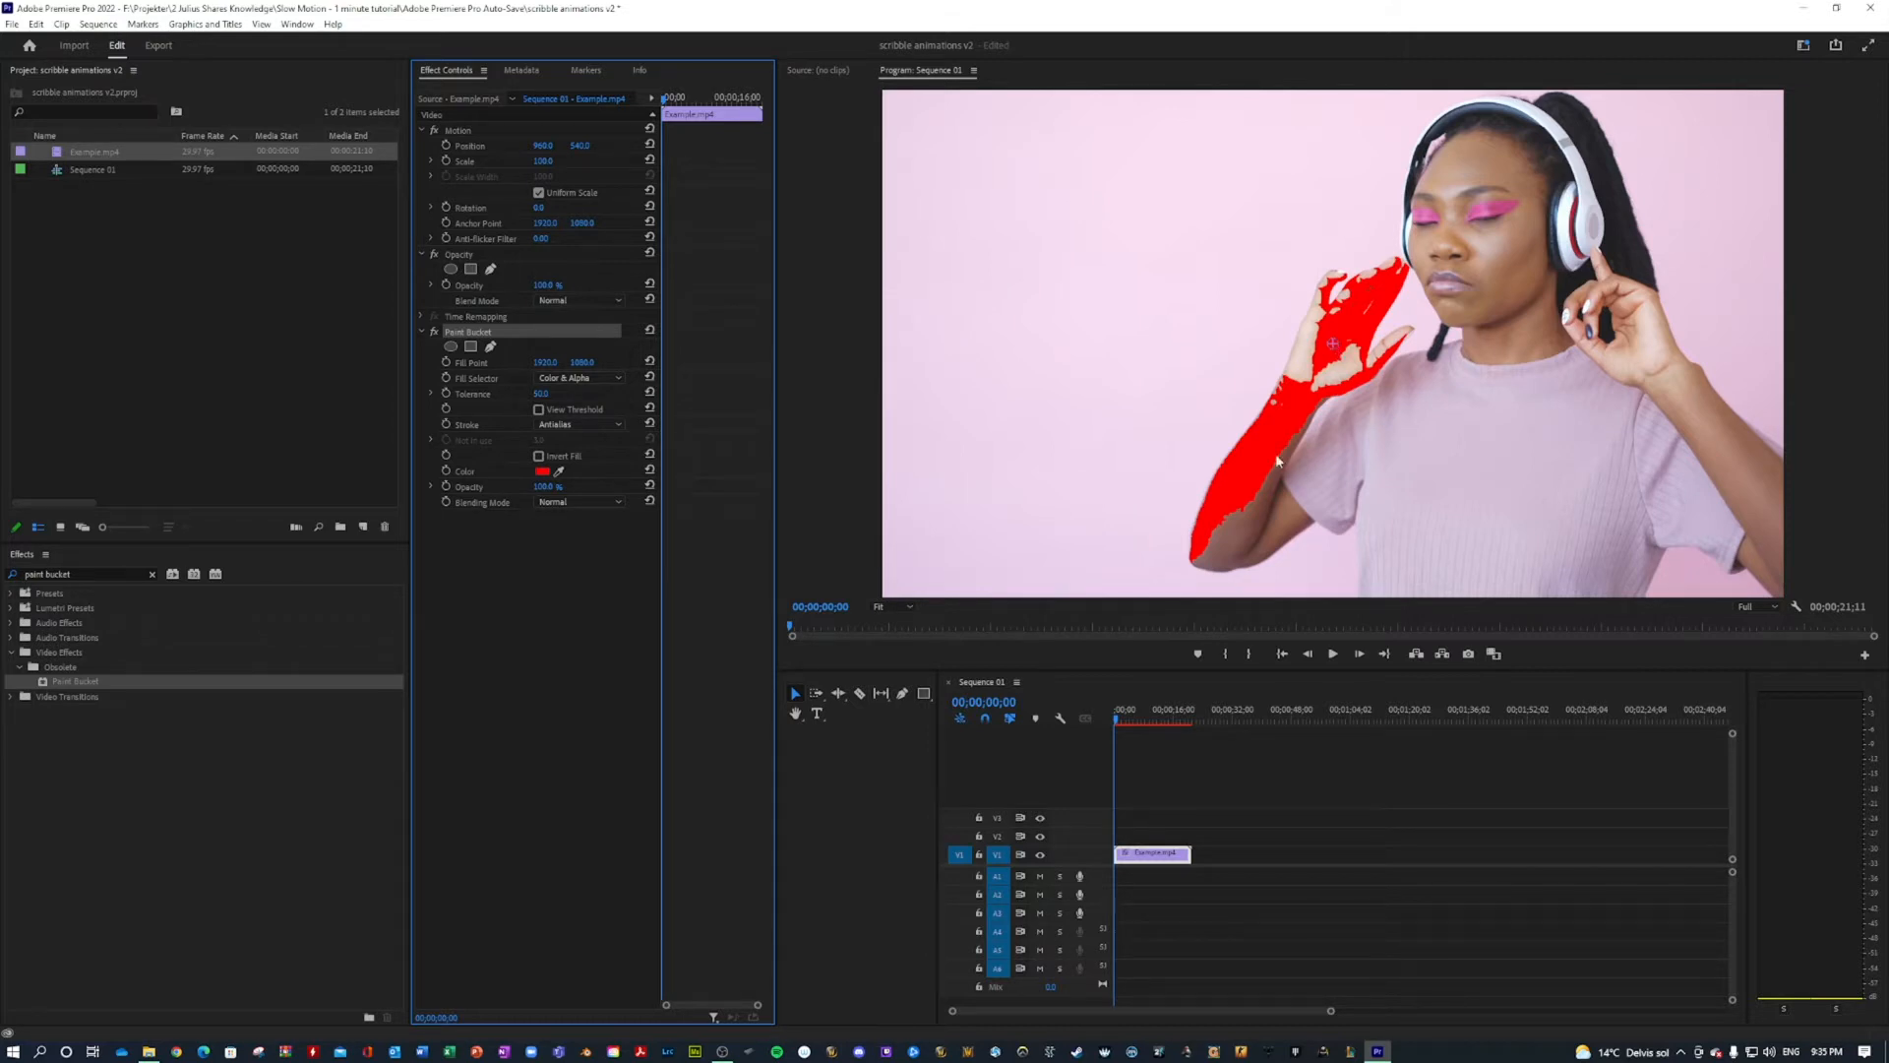
mouse_move(799, 460)
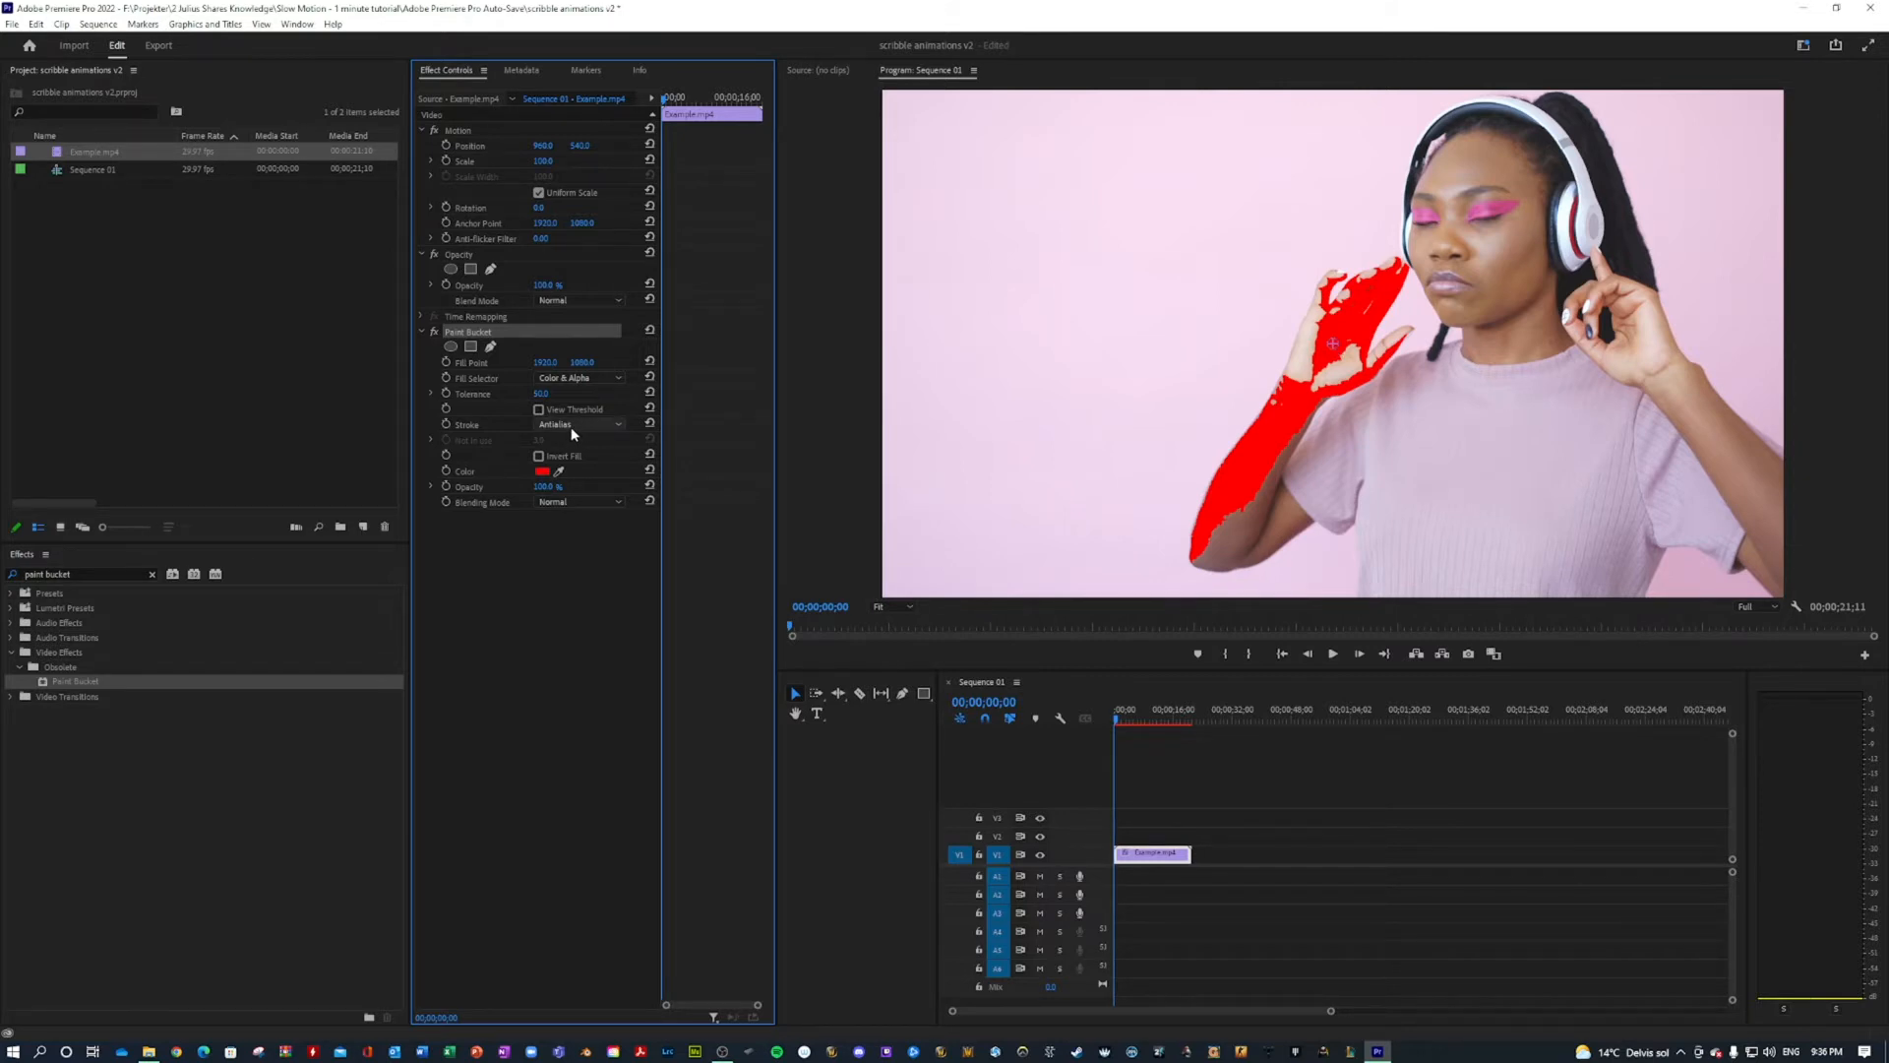
Switch Paint Bucket to Stroke, raise Tolerance and lower Stroke Width for a thin outline.
click(578, 425)
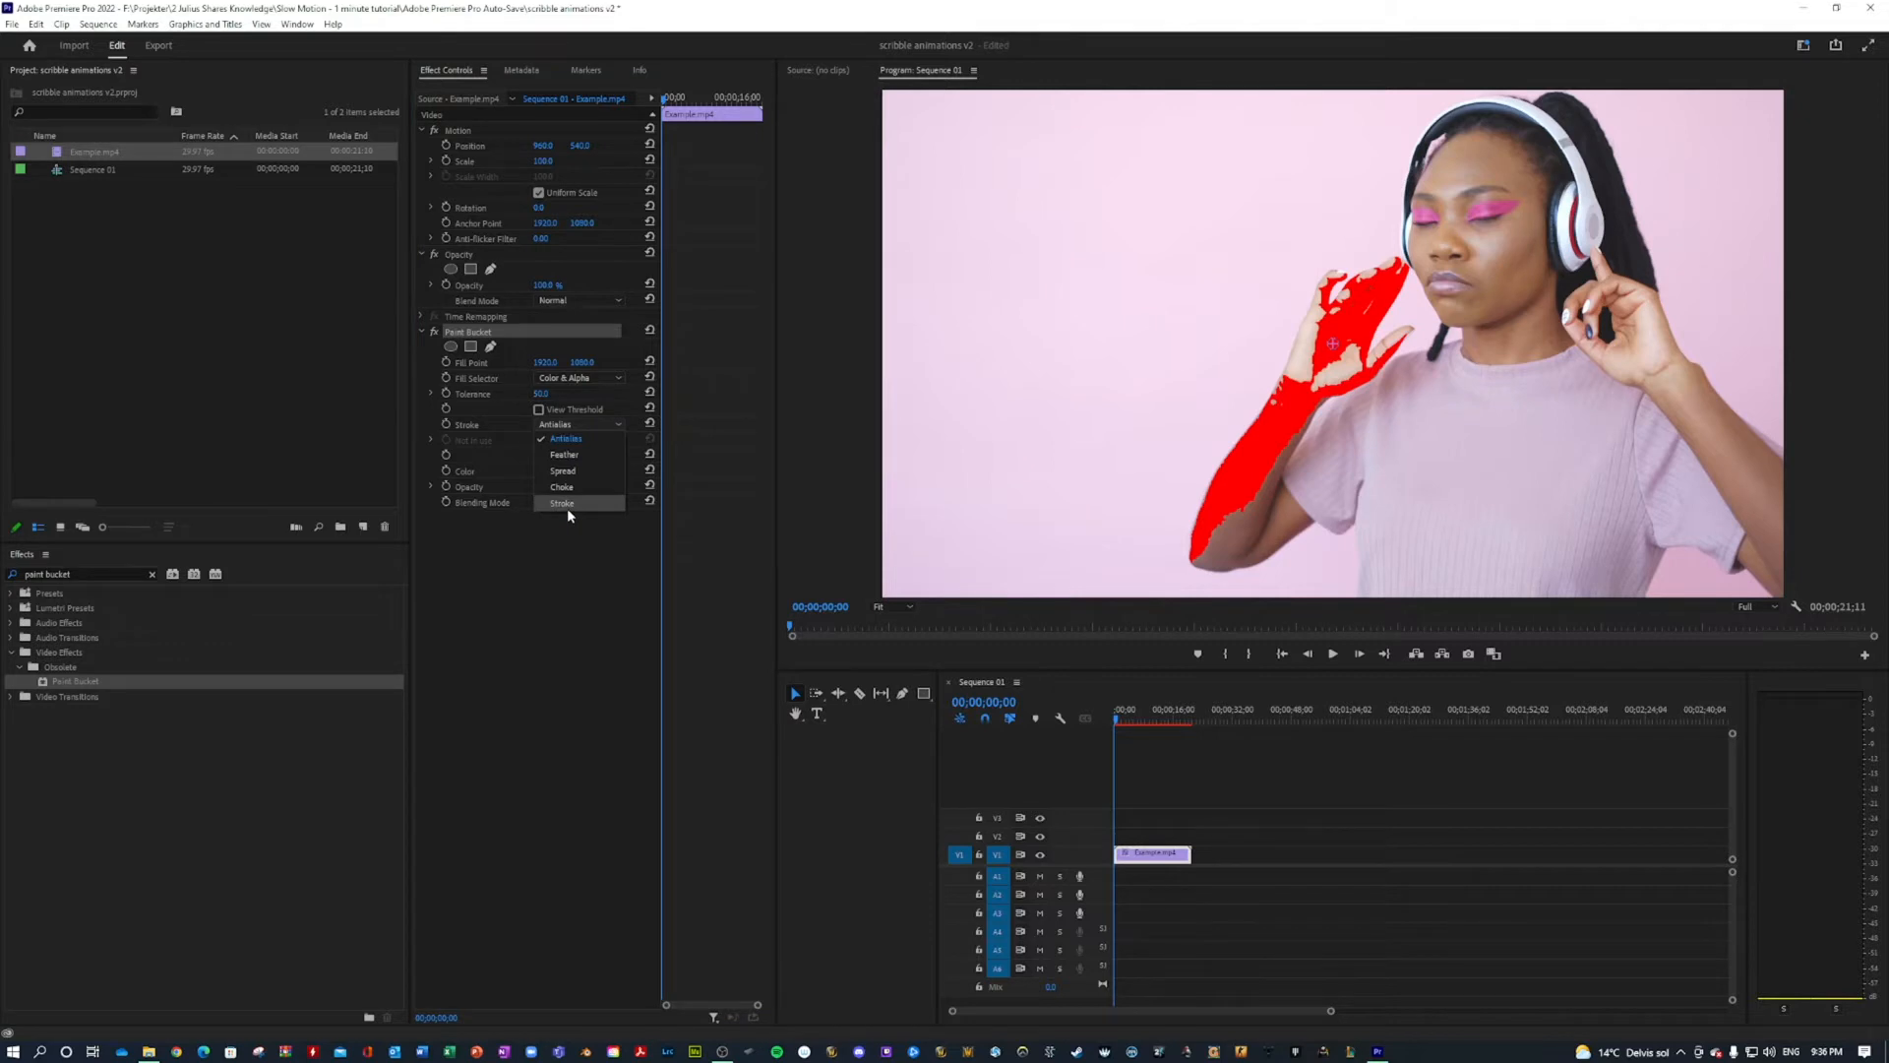
click(561, 502)
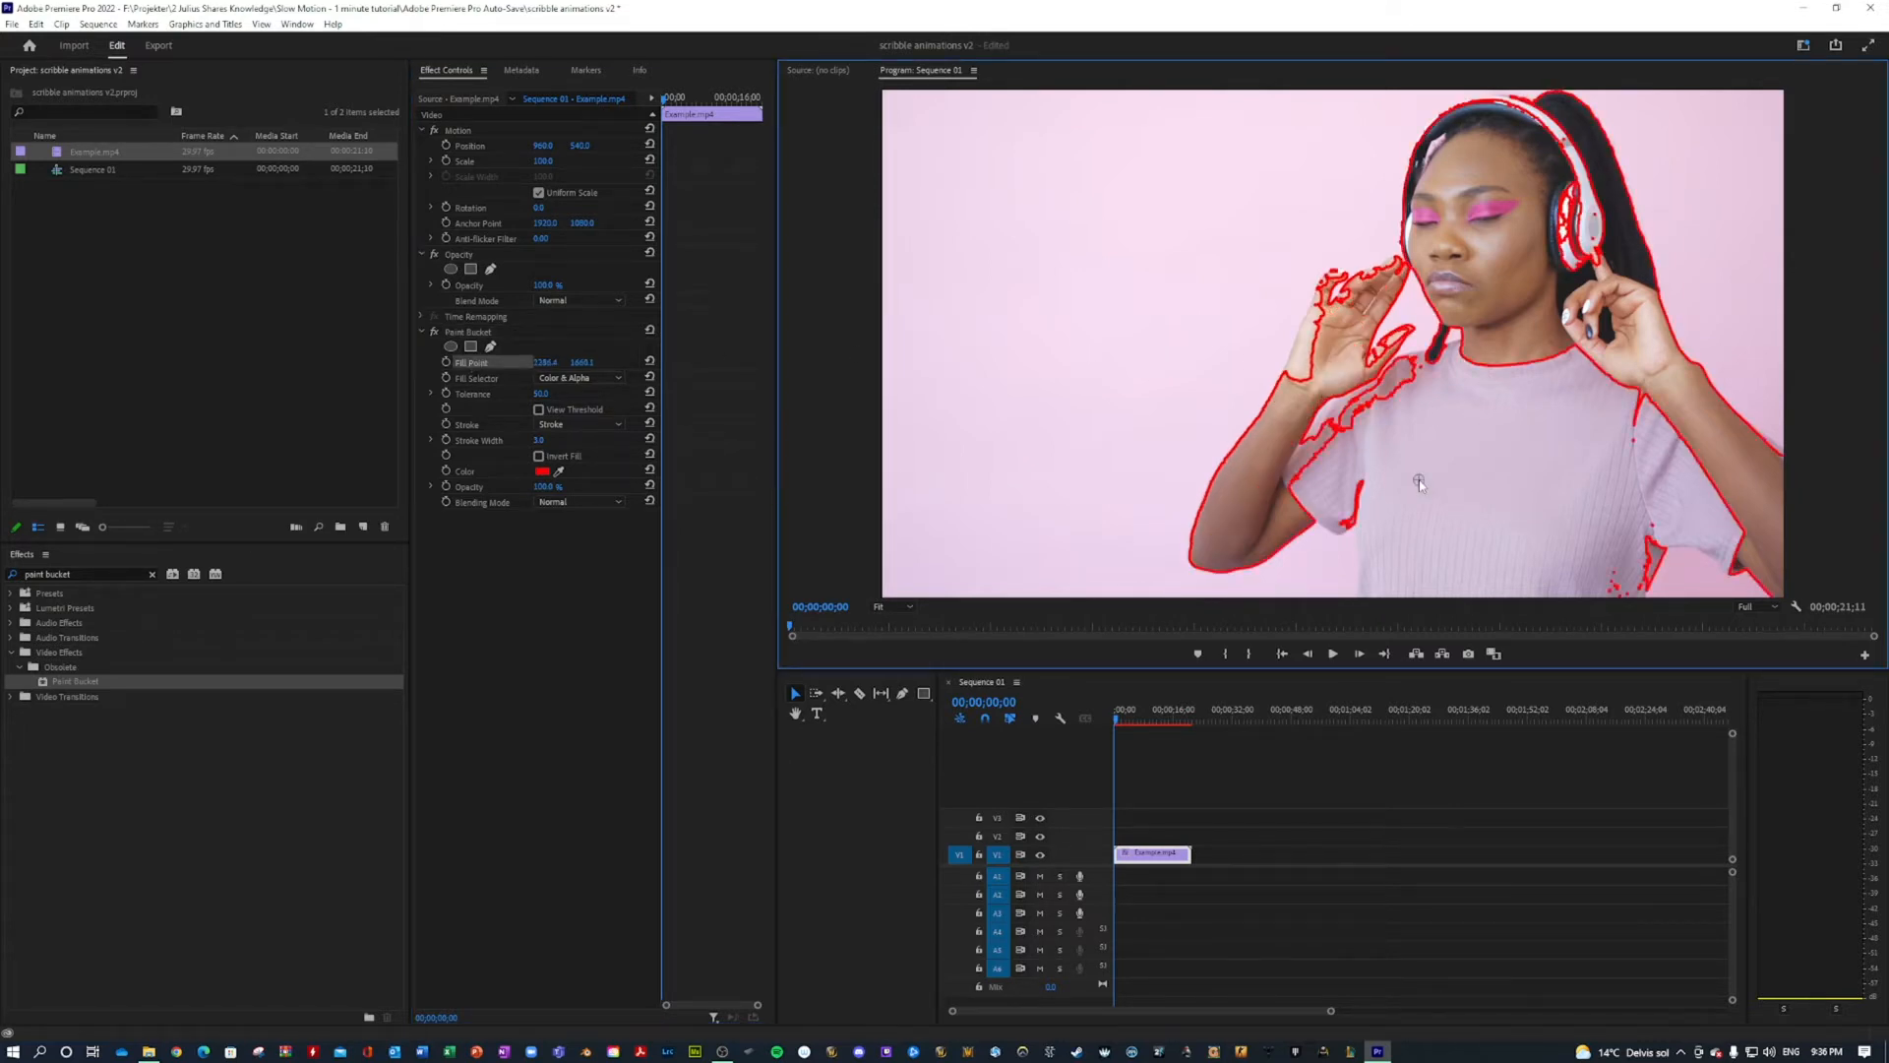
mouse_move(663, 454)
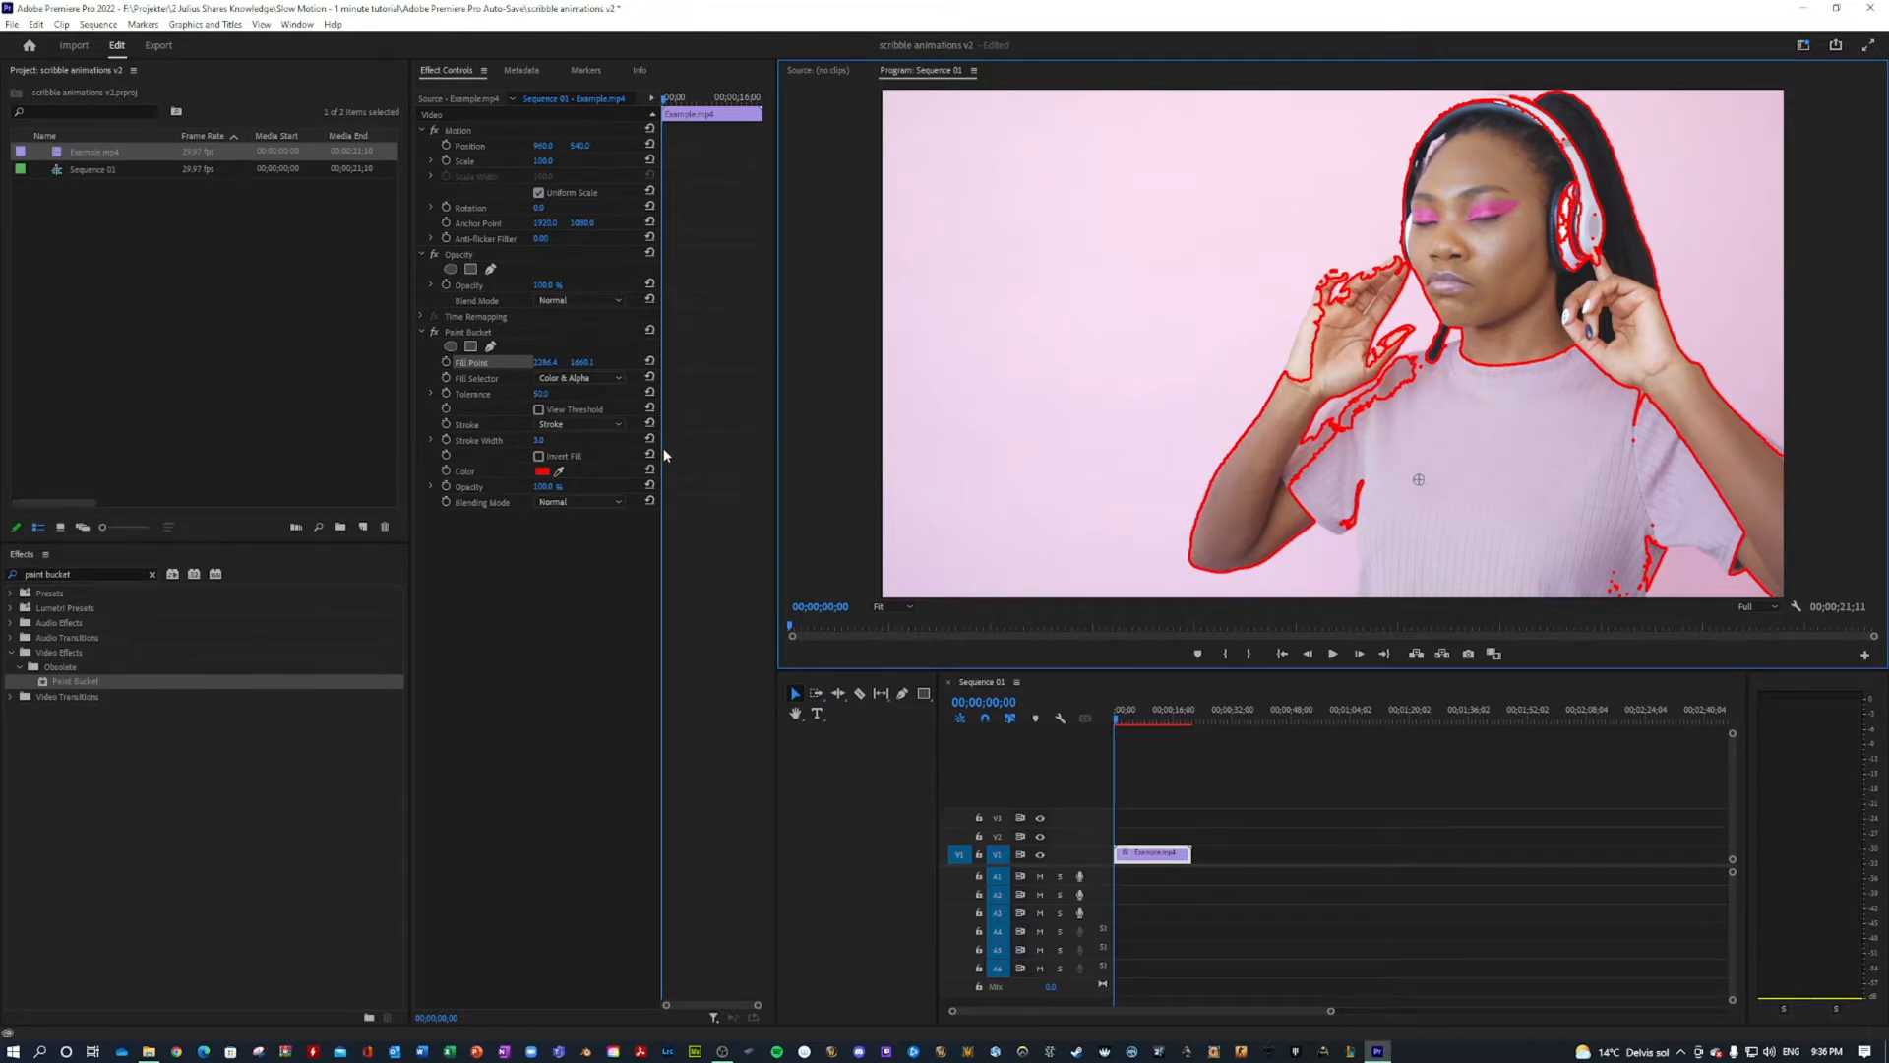
triple_click(541, 394)
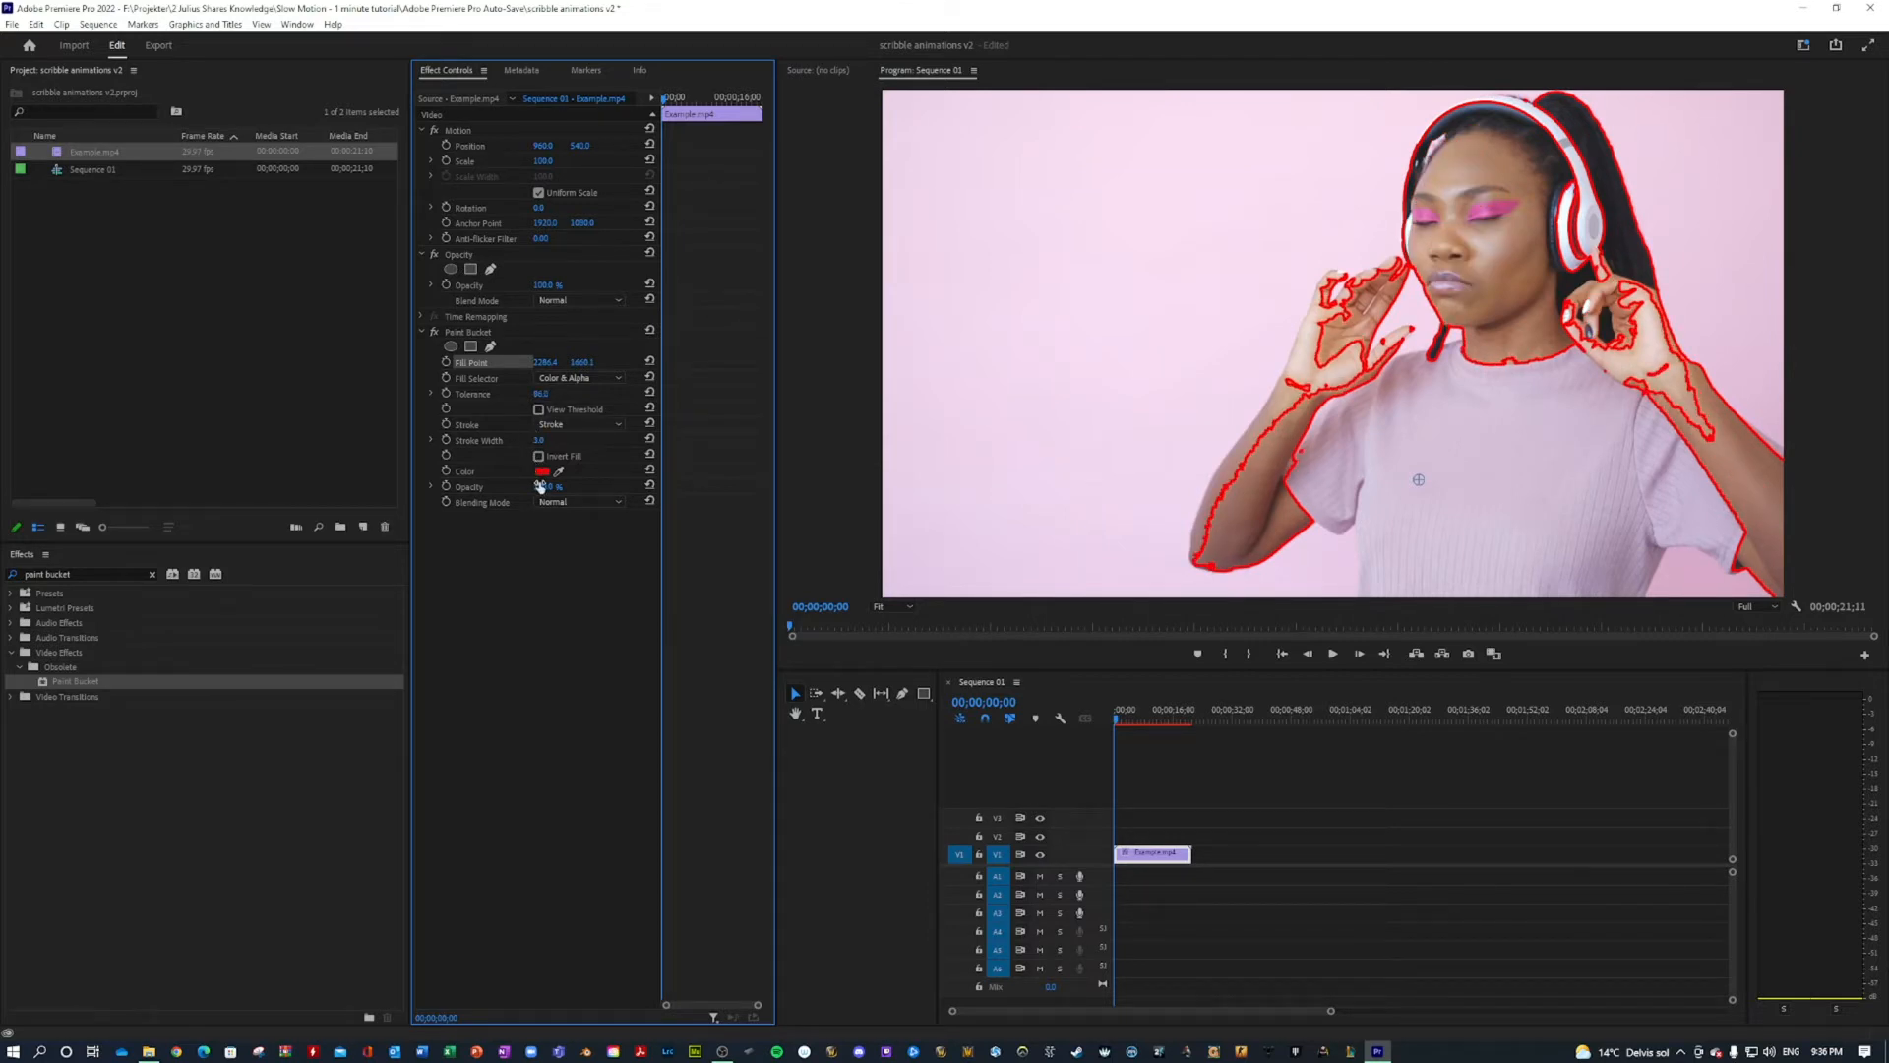
triple_click(543, 439)
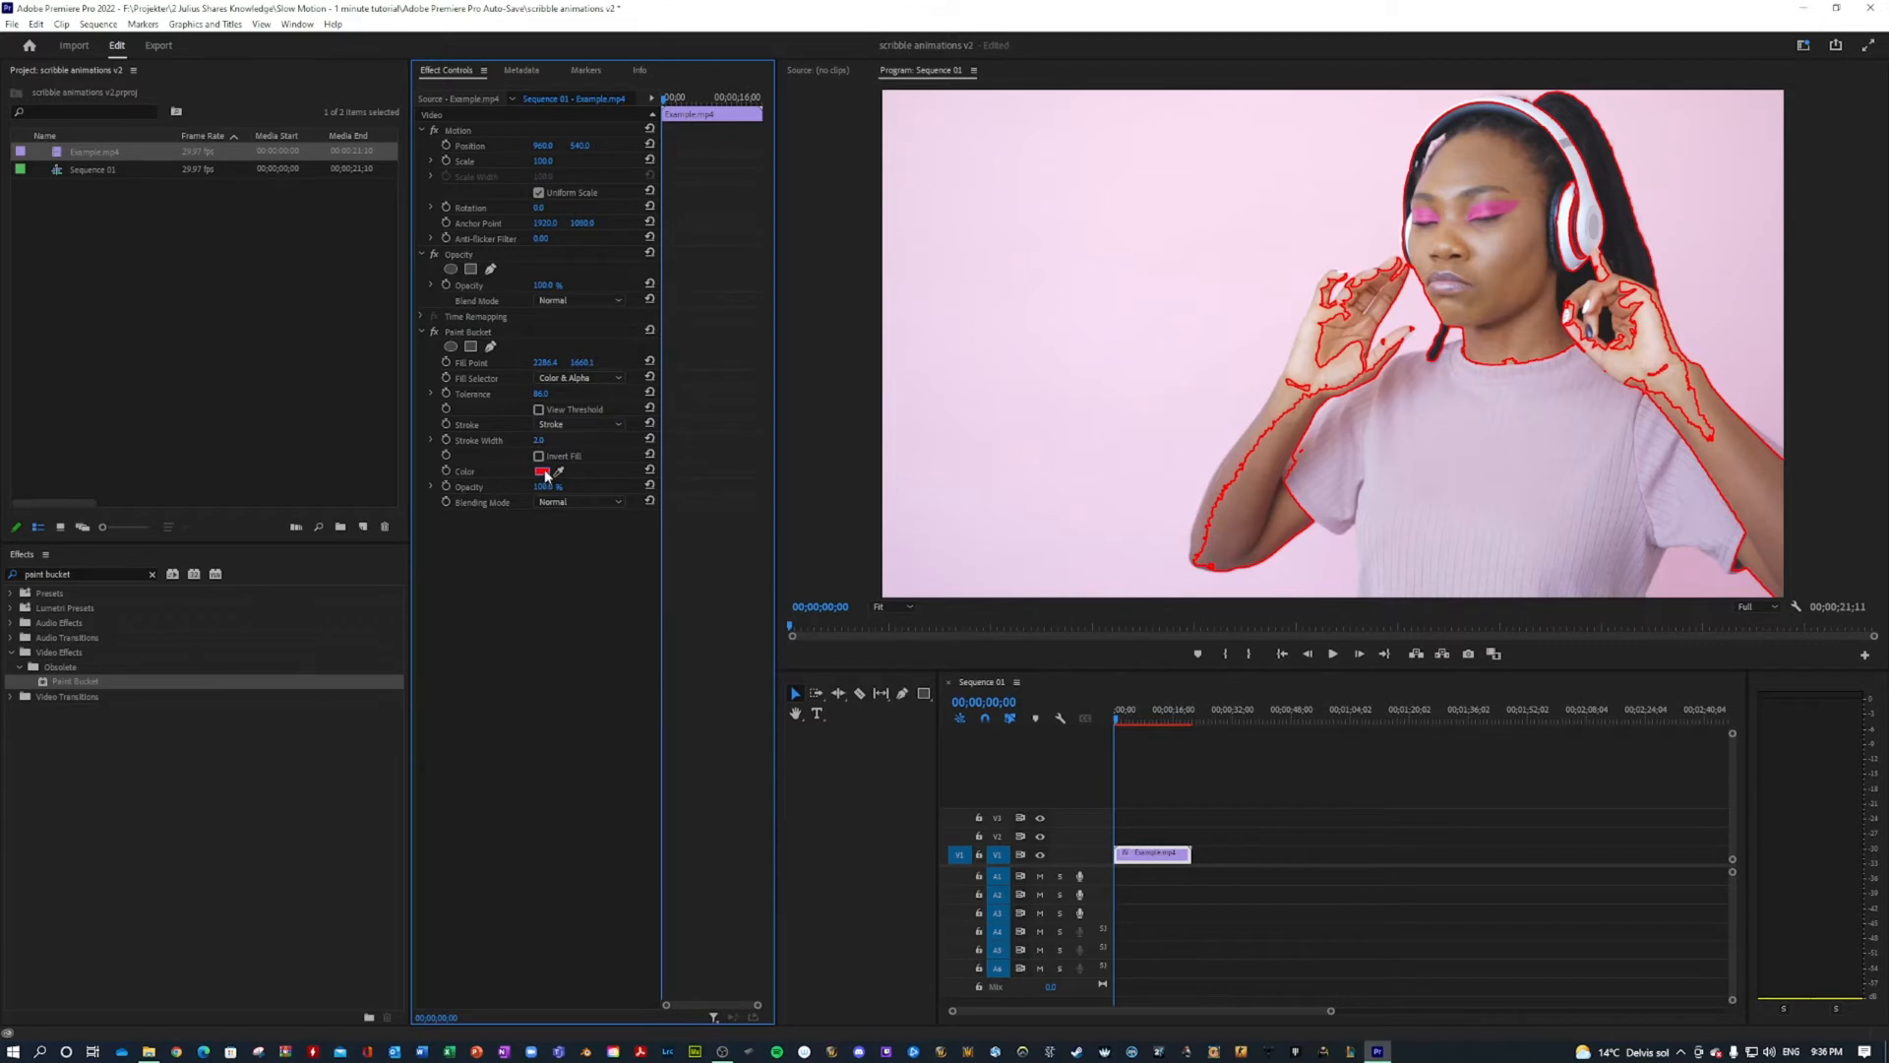
Set the outline colour to orange at the start of the clip.
click(543, 470)
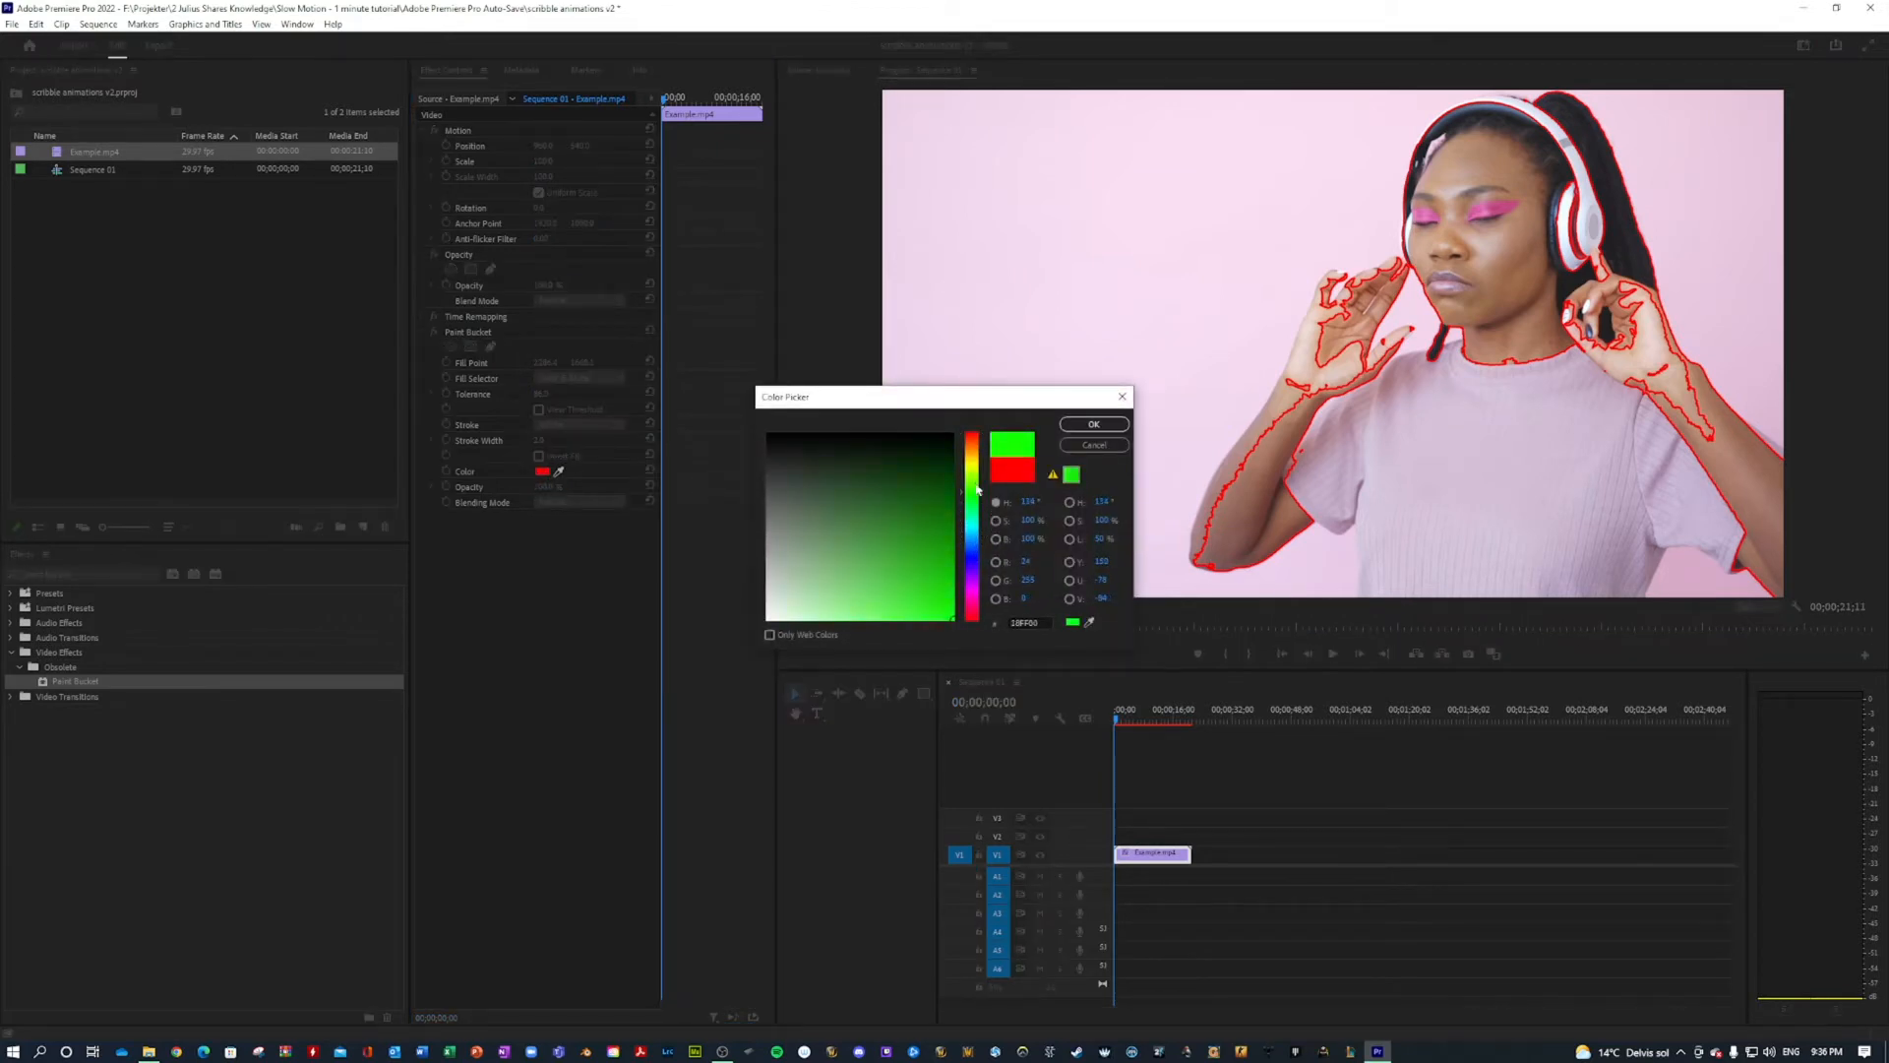
click(970, 443)
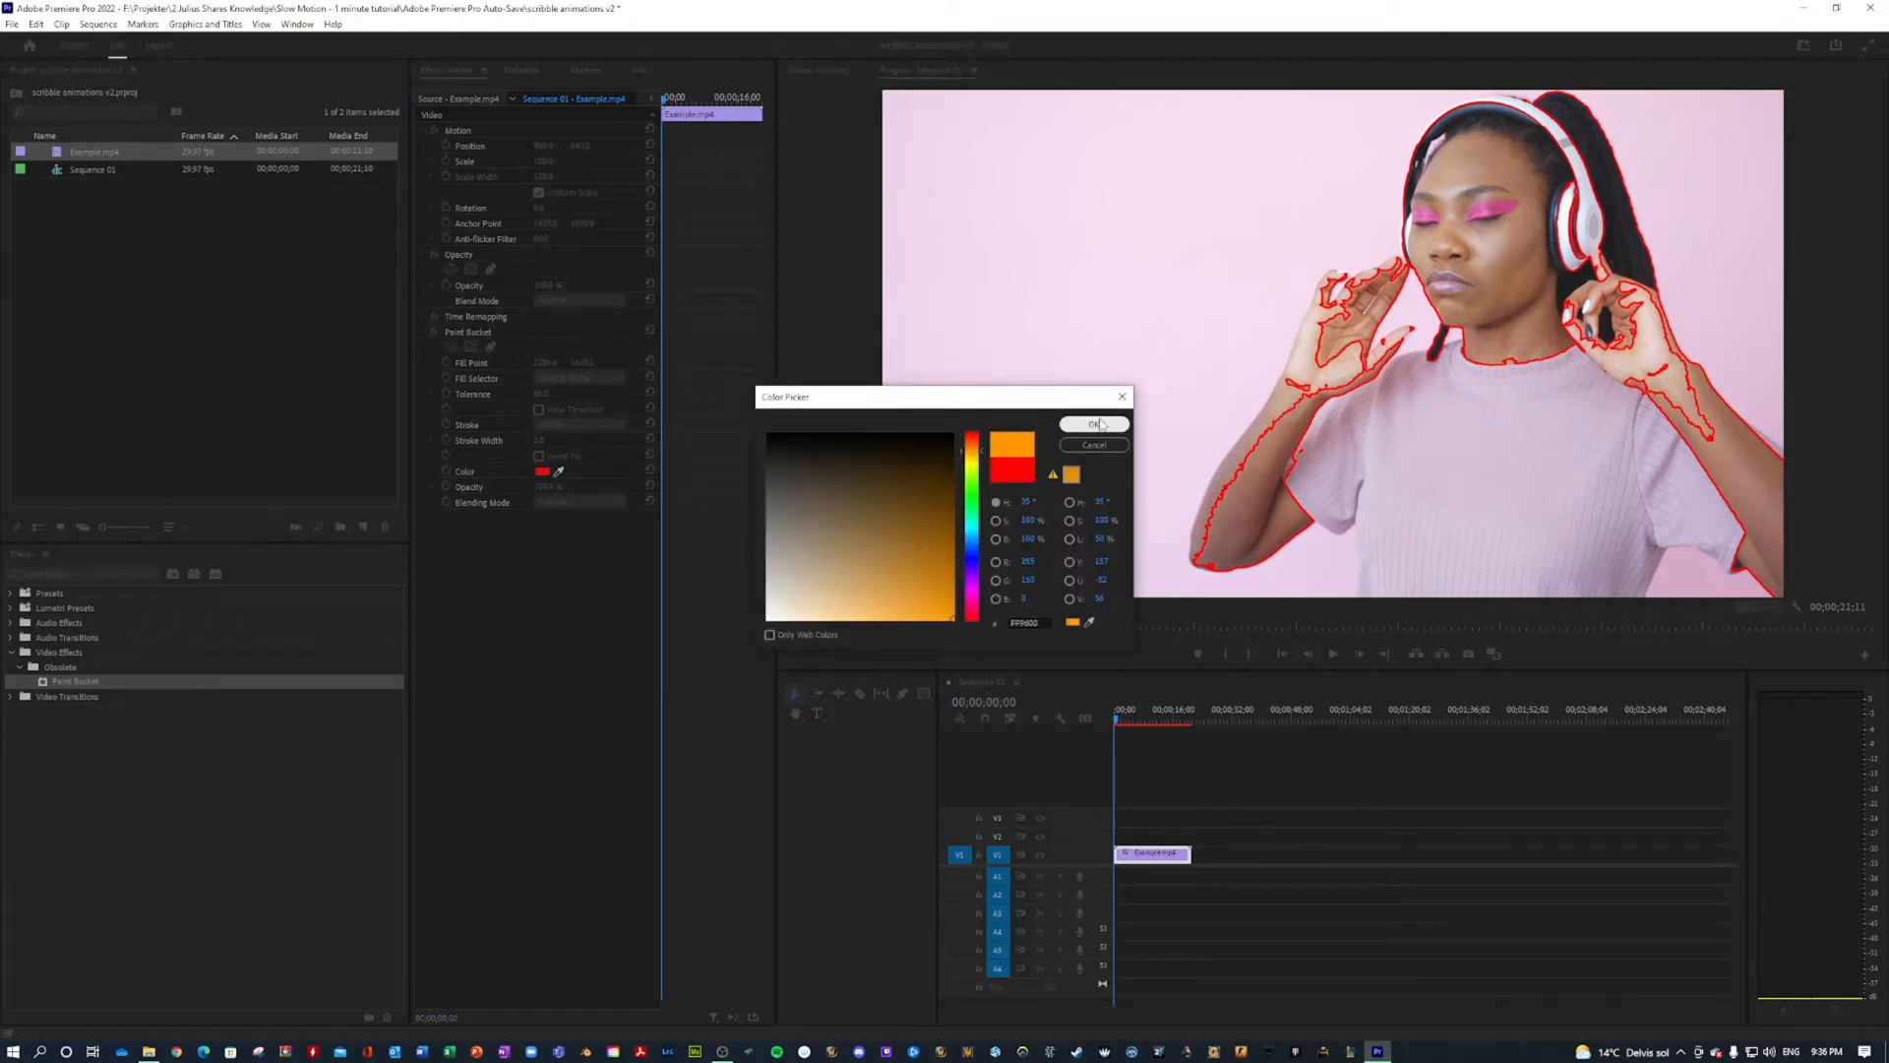
click(1092, 426)
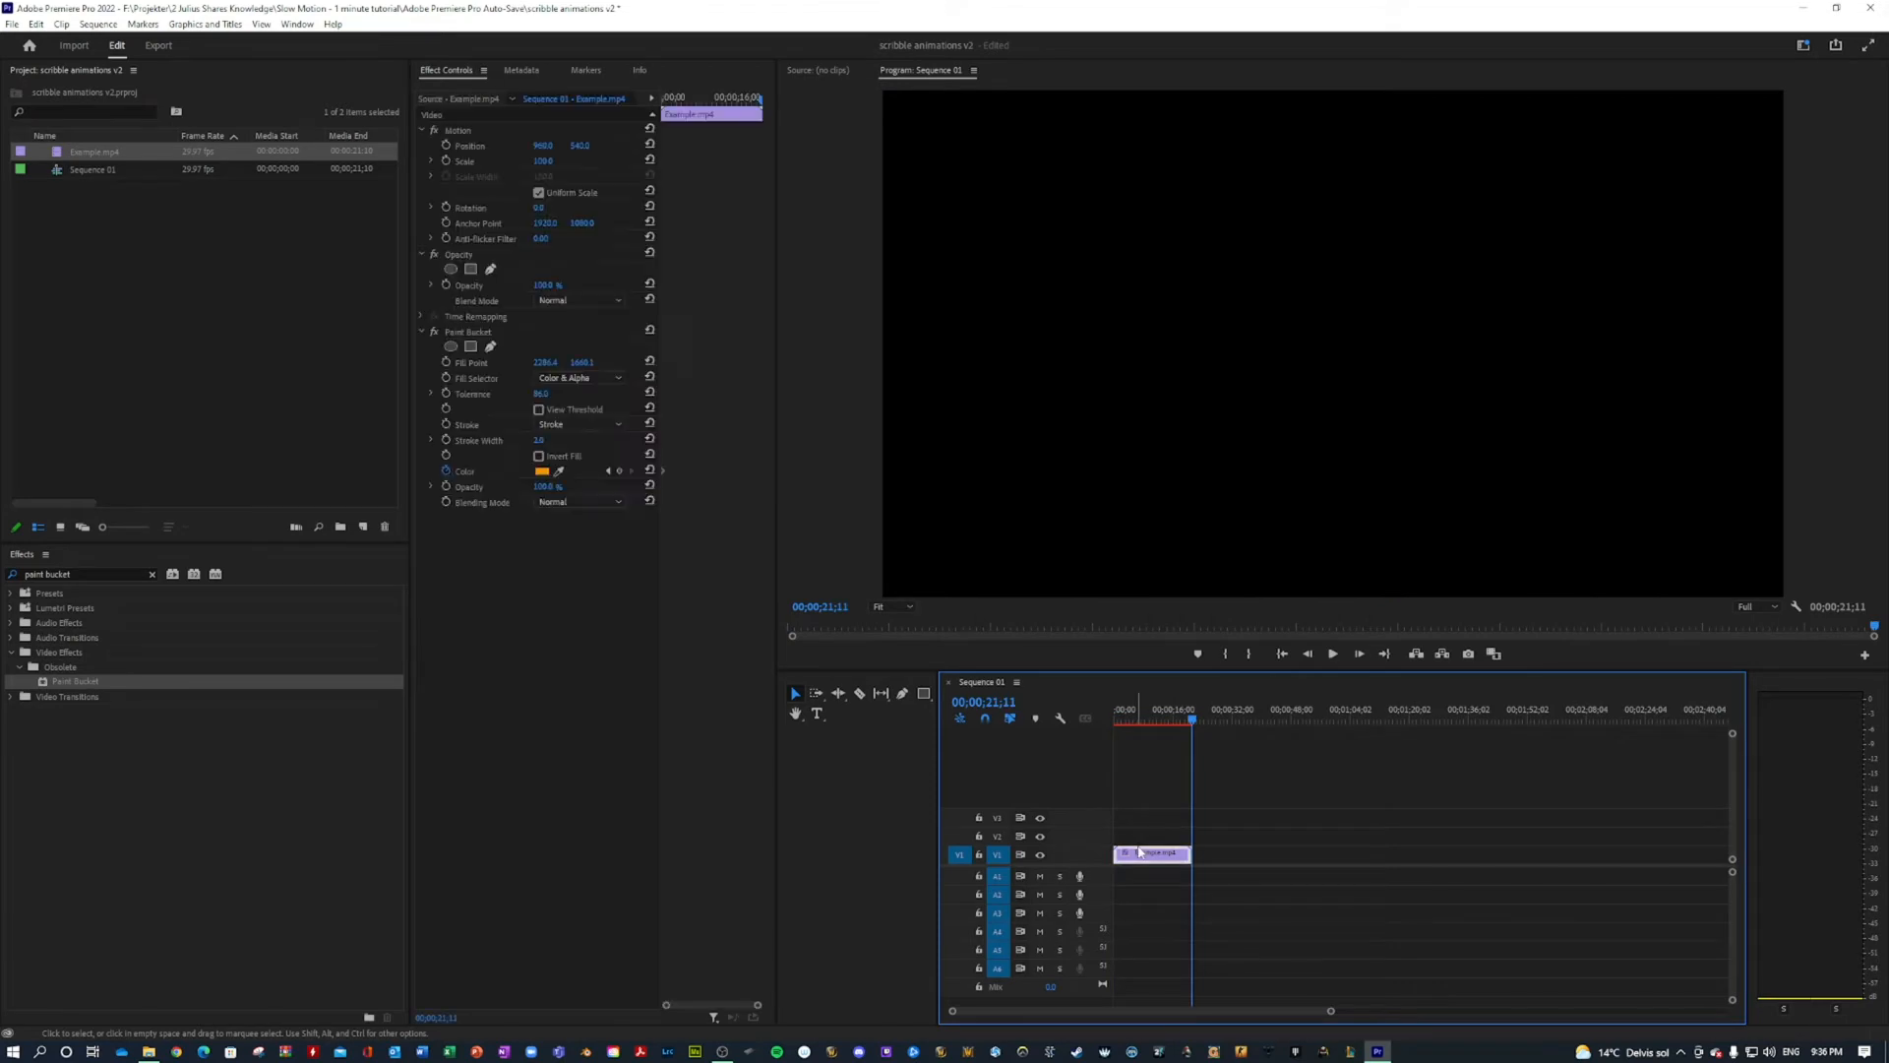
Set the ending colour to light blue and scrub the clip to check the transition.
click(544, 470)
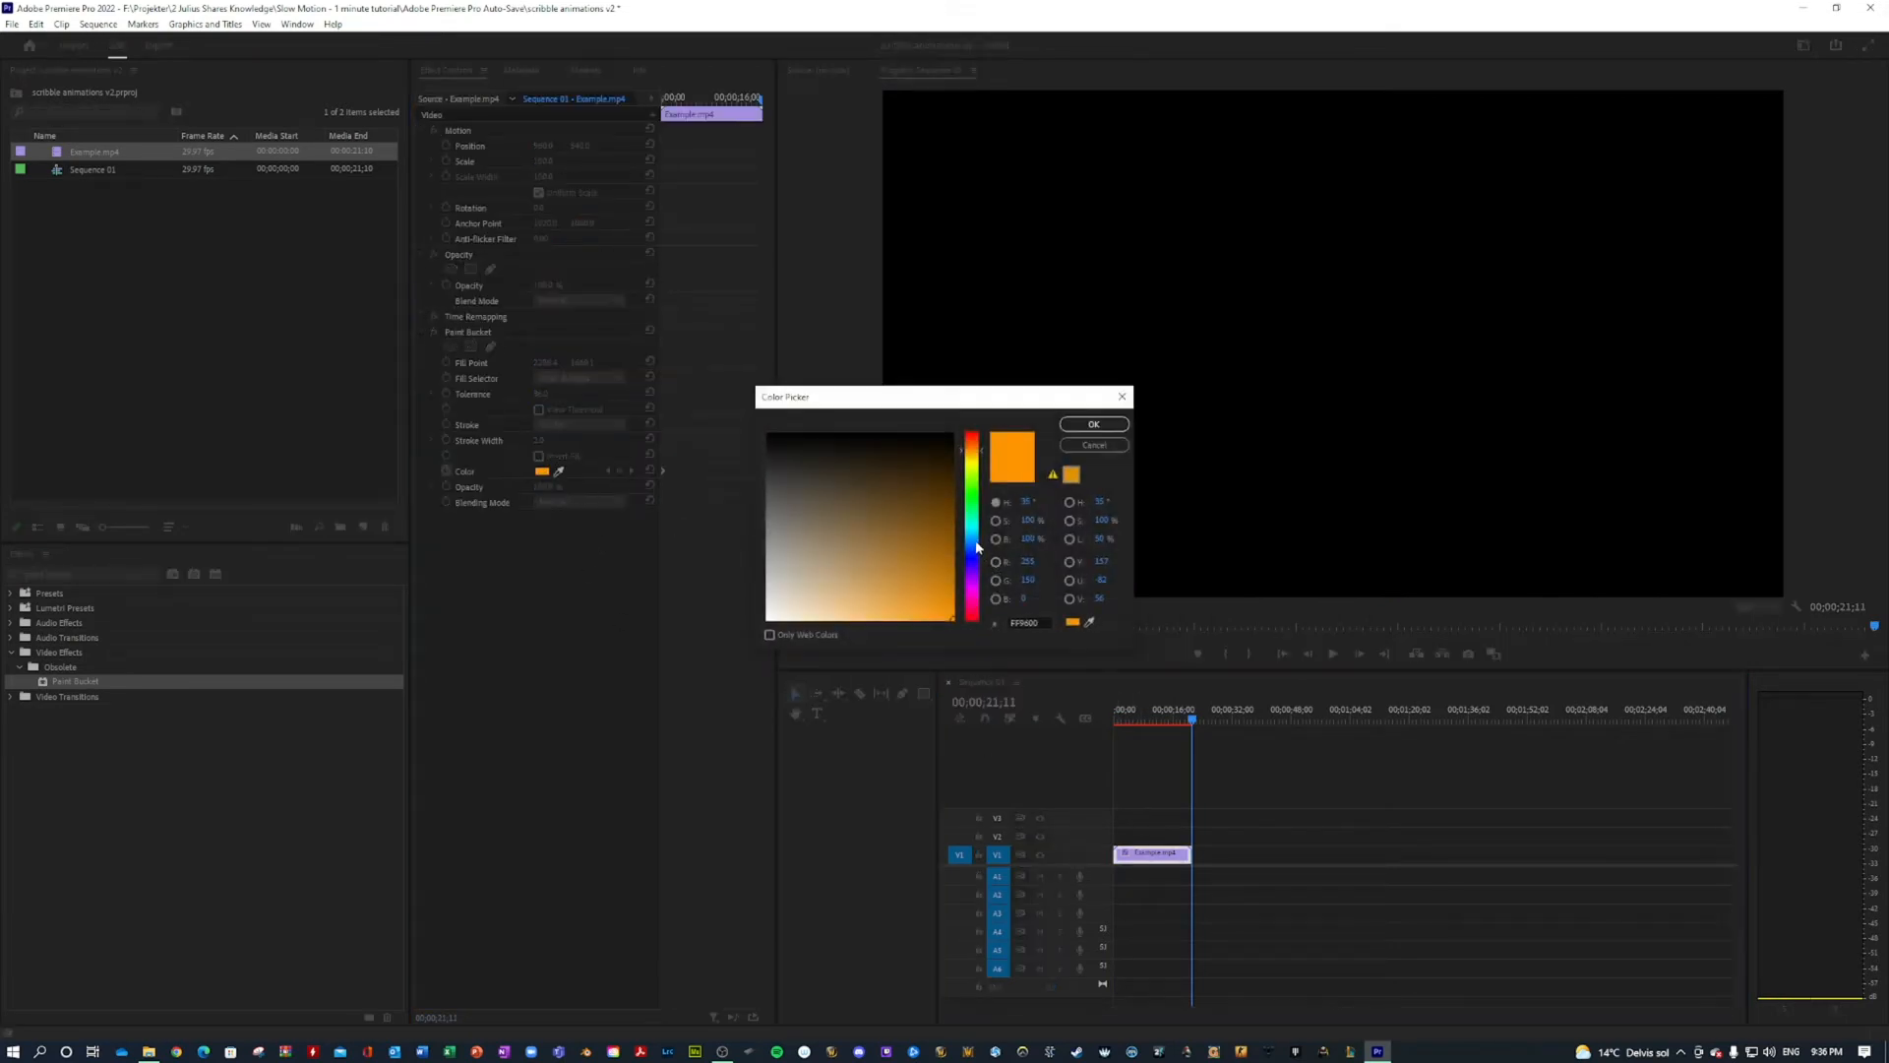
click(970, 512)
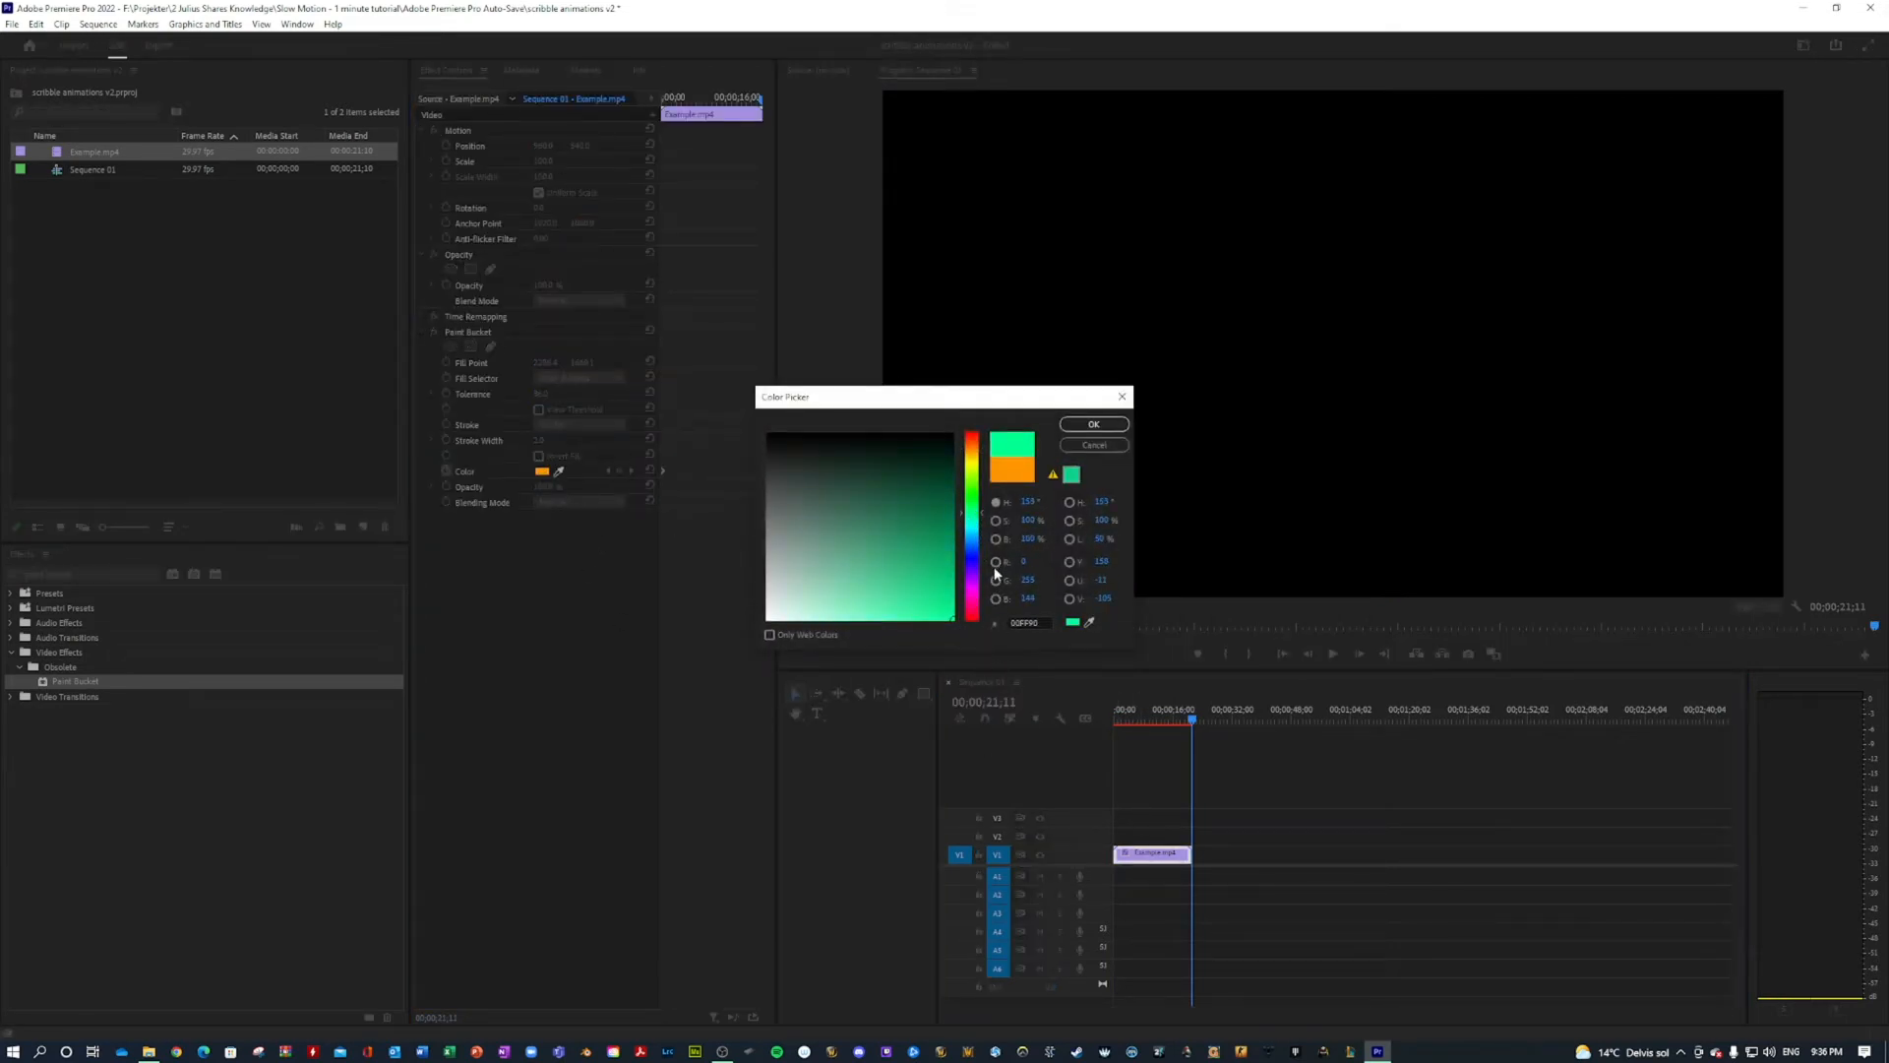
click(853, 618)
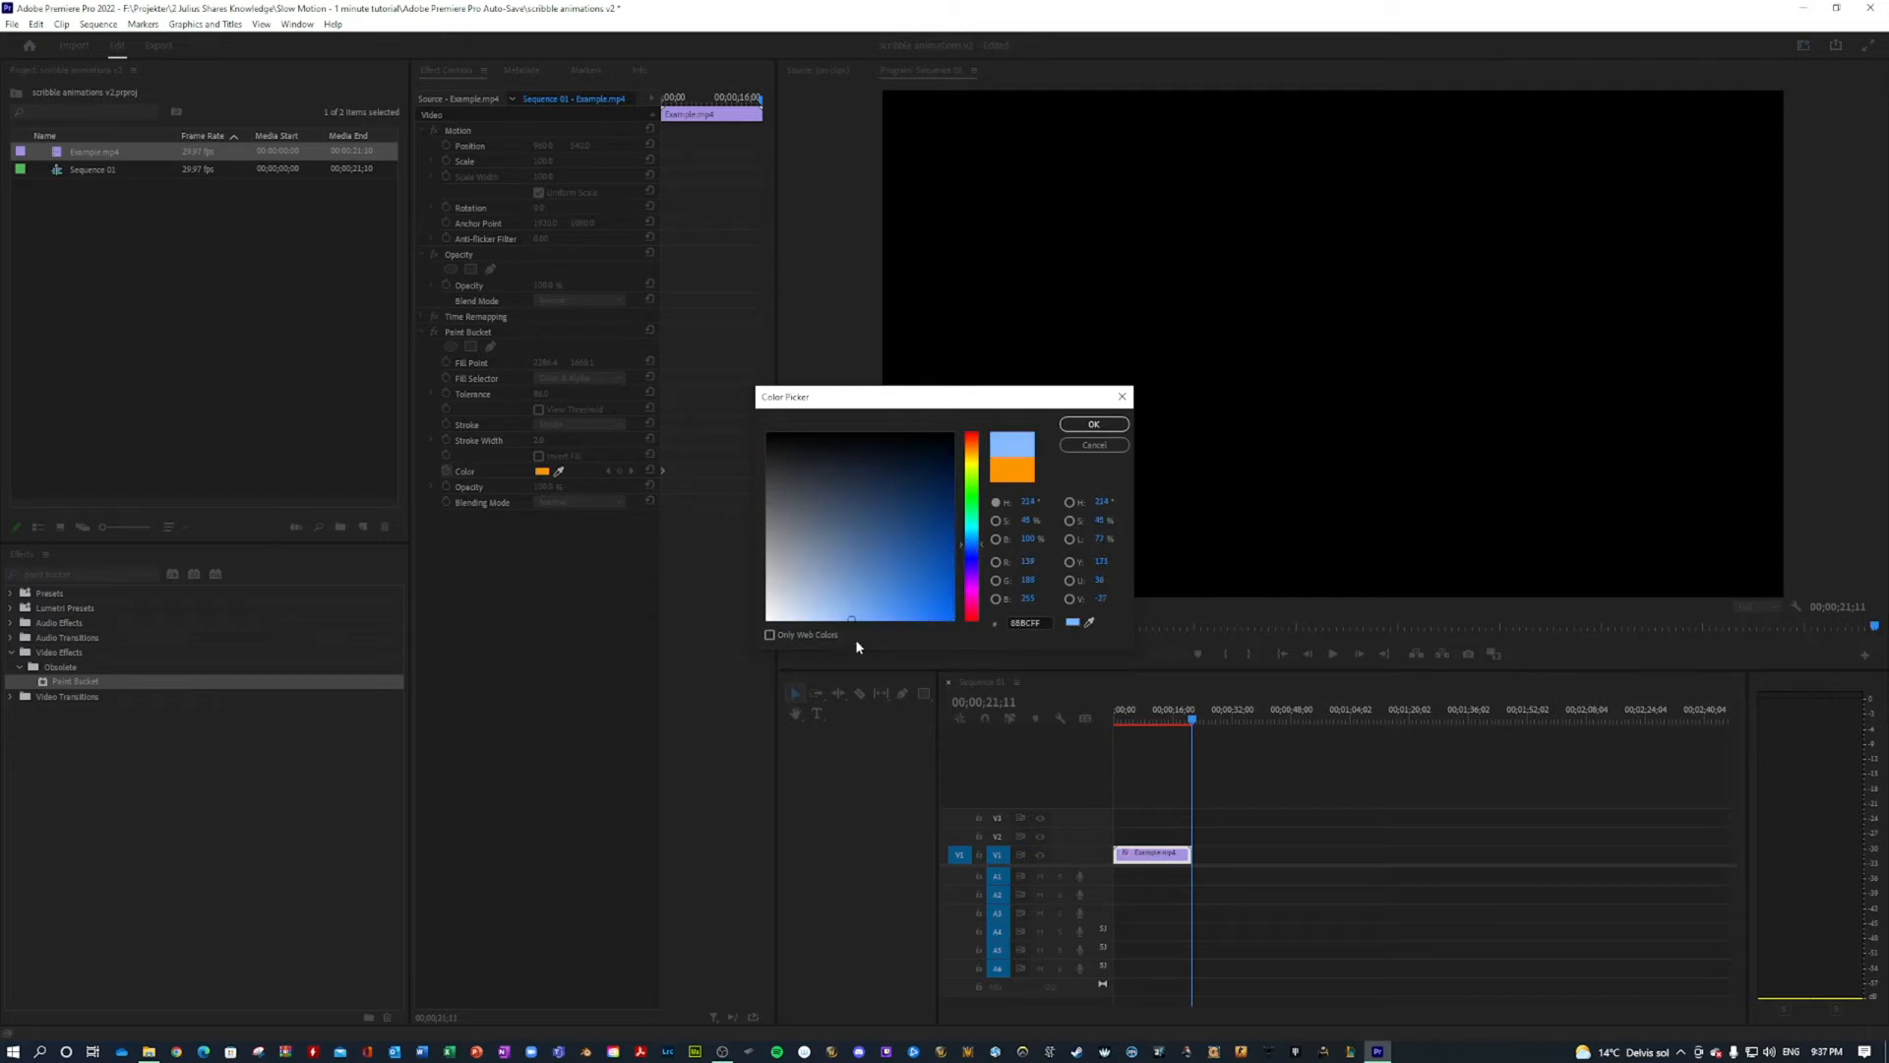
click(1092, 423)
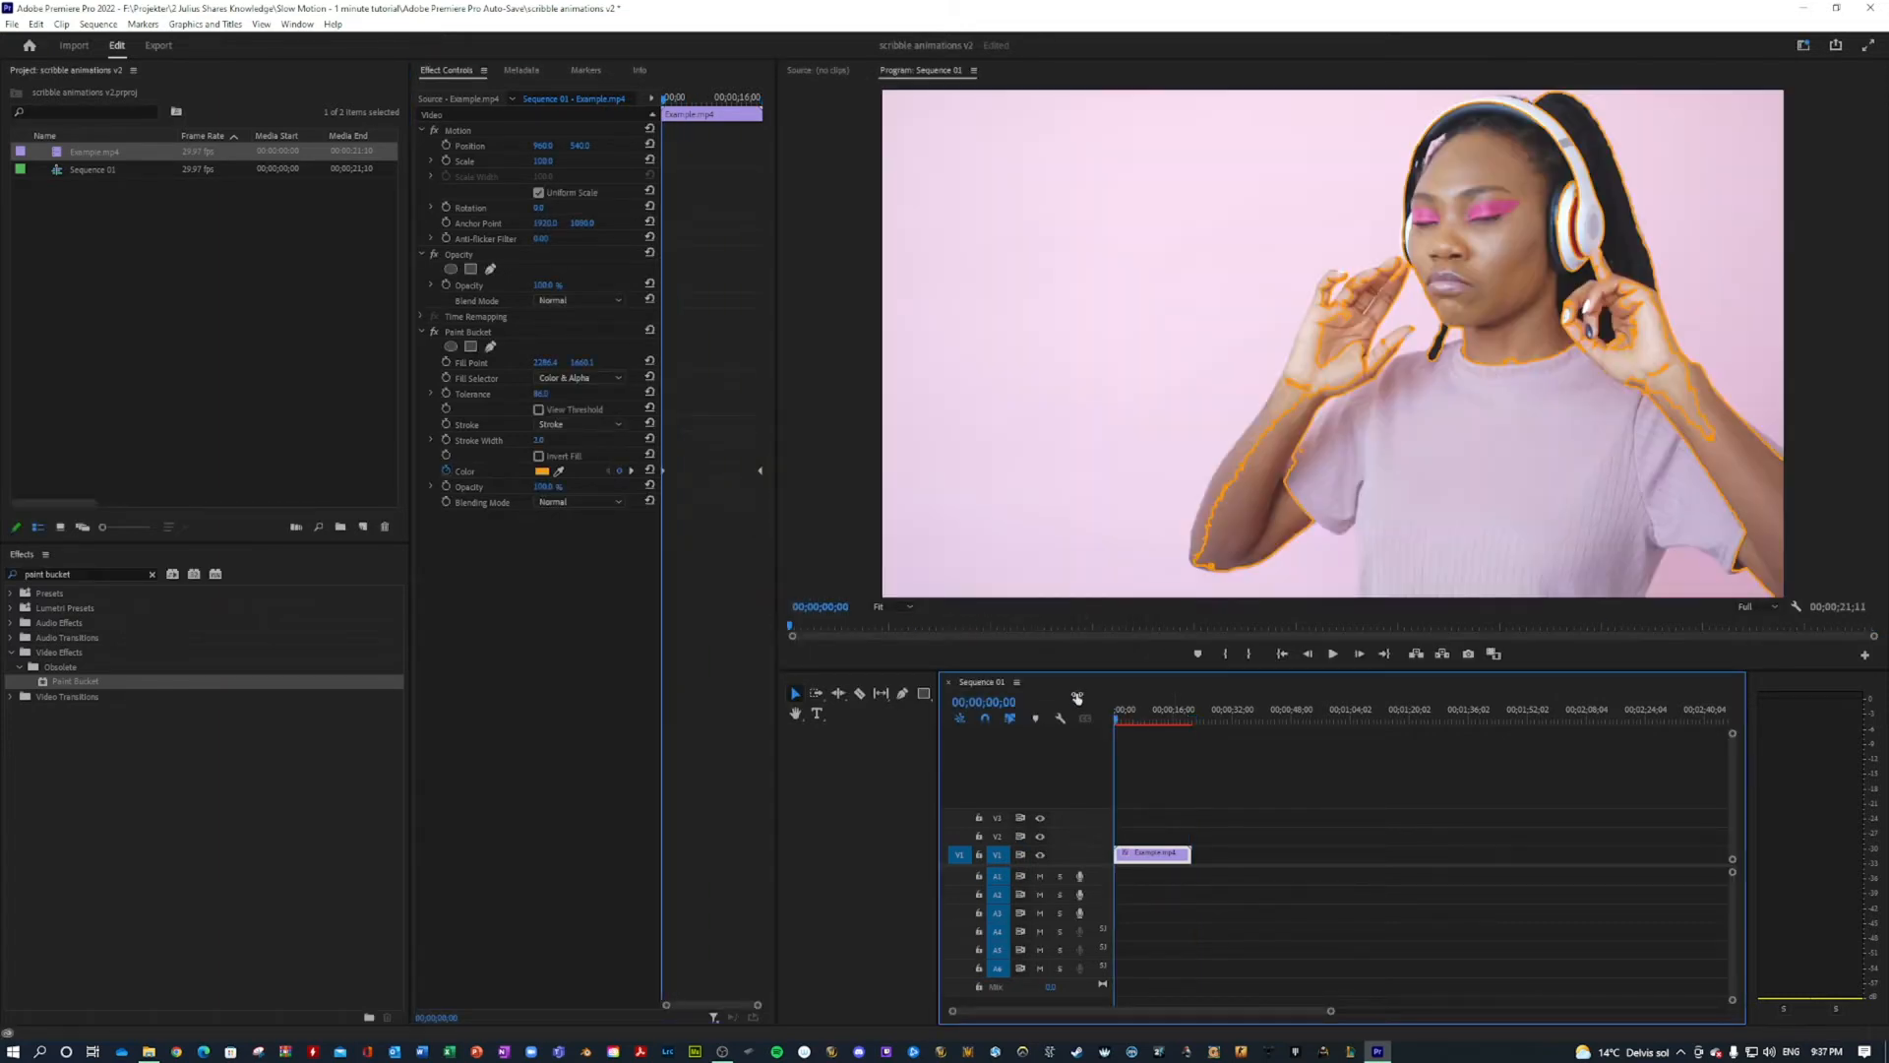
click(1152, 708)
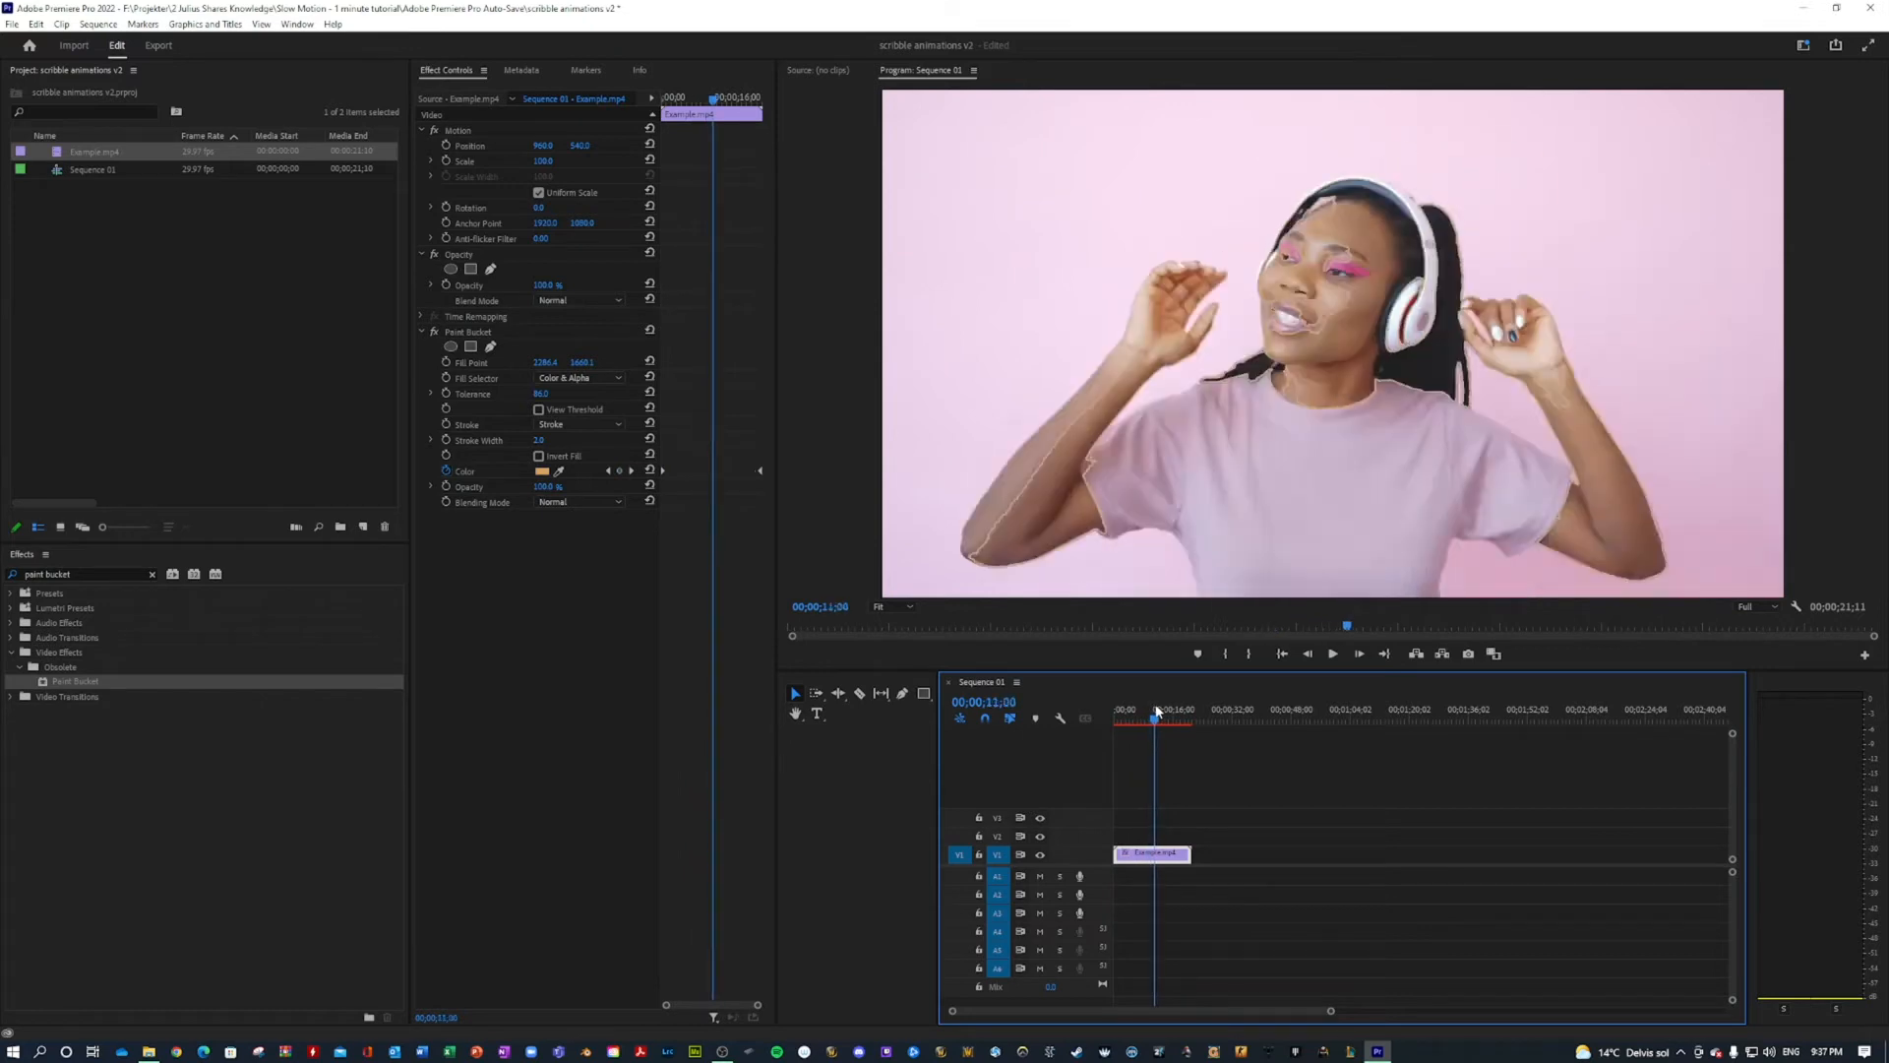
click(1141, 708)
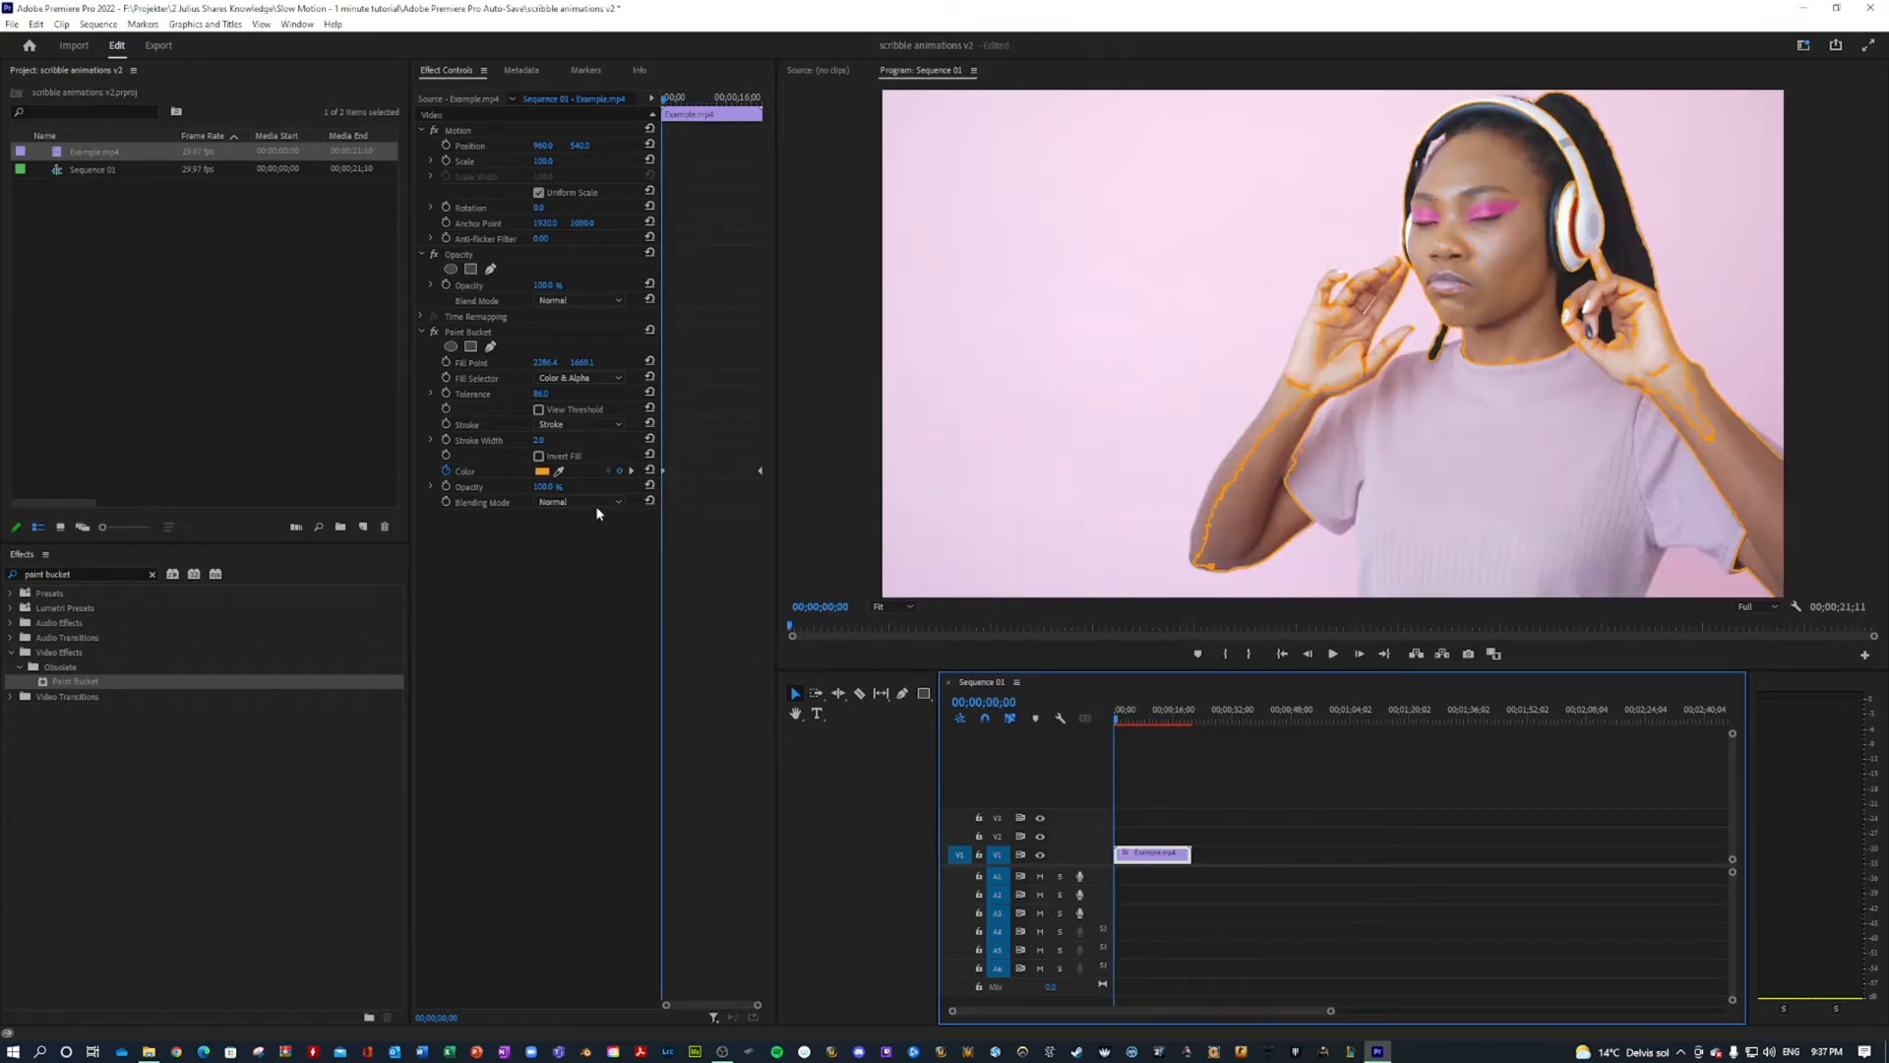
Try Color Dodge, Color Burn and Hard Light blending modes on the outline.
click(578, 501)
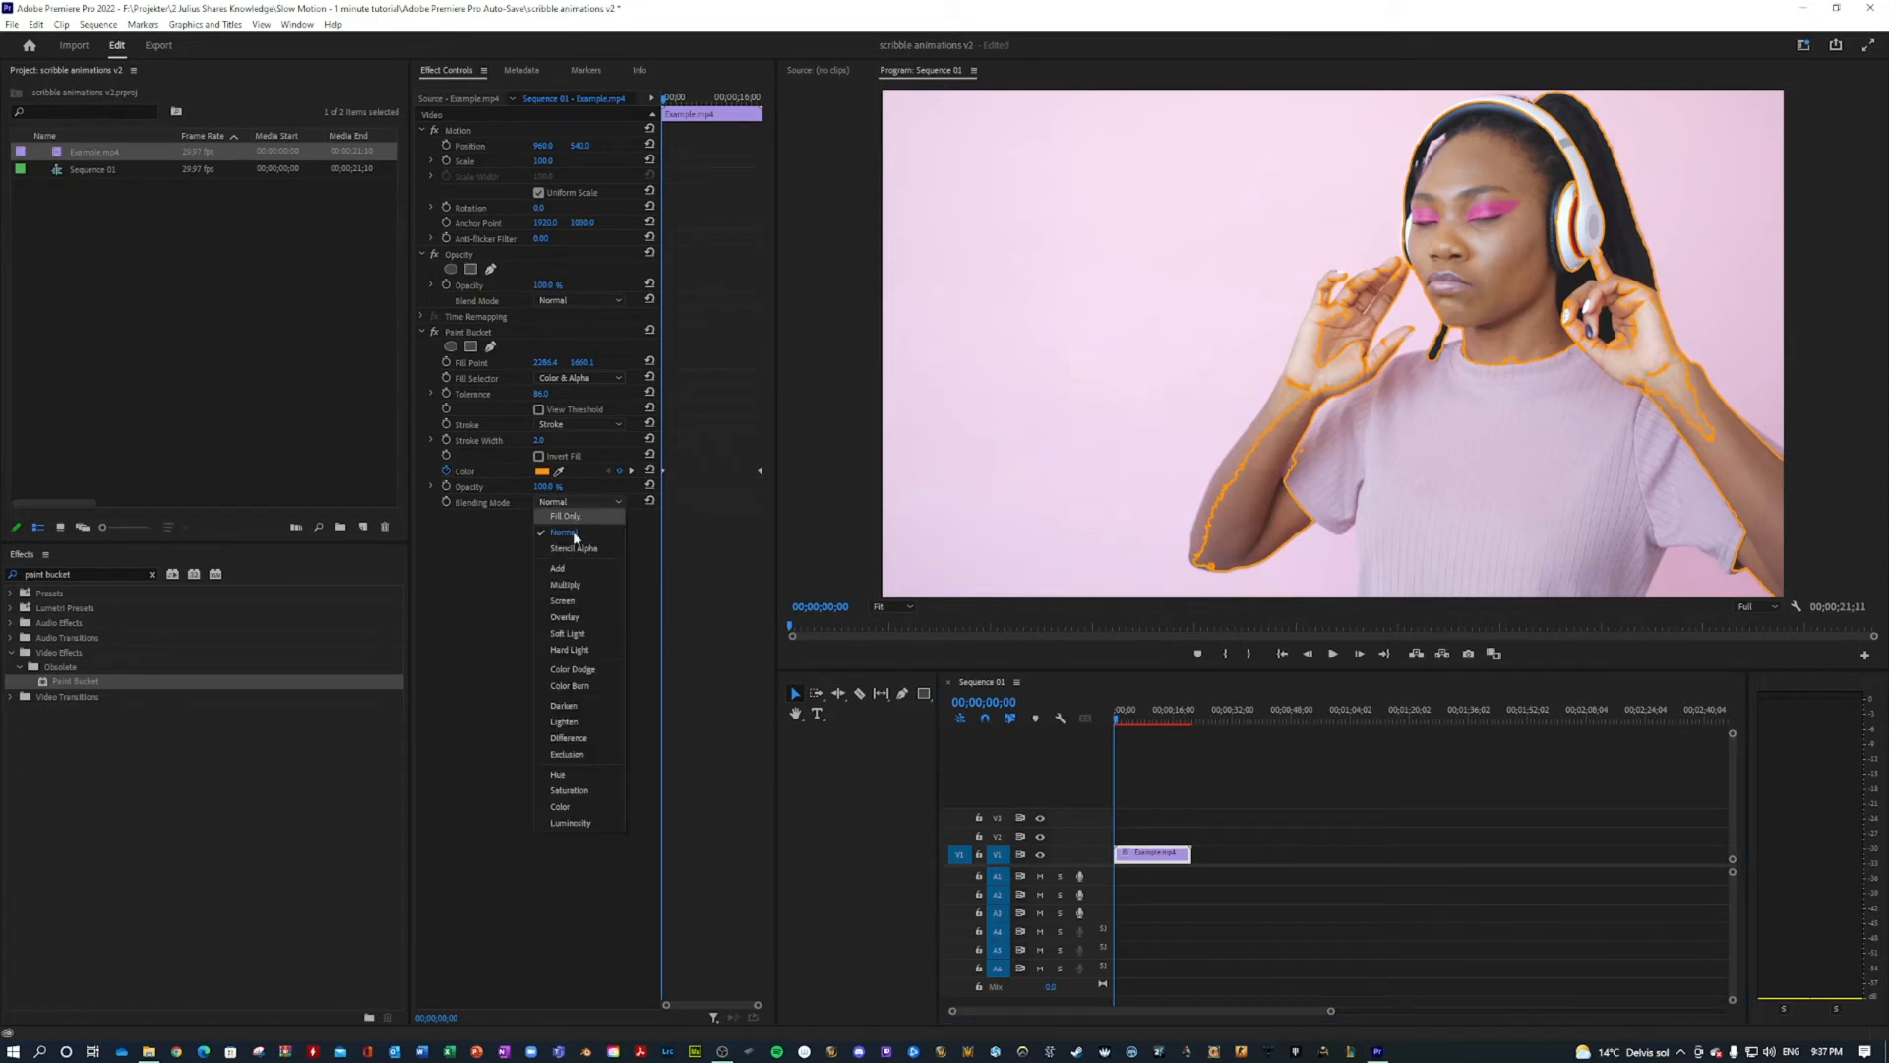
click(572, 669)
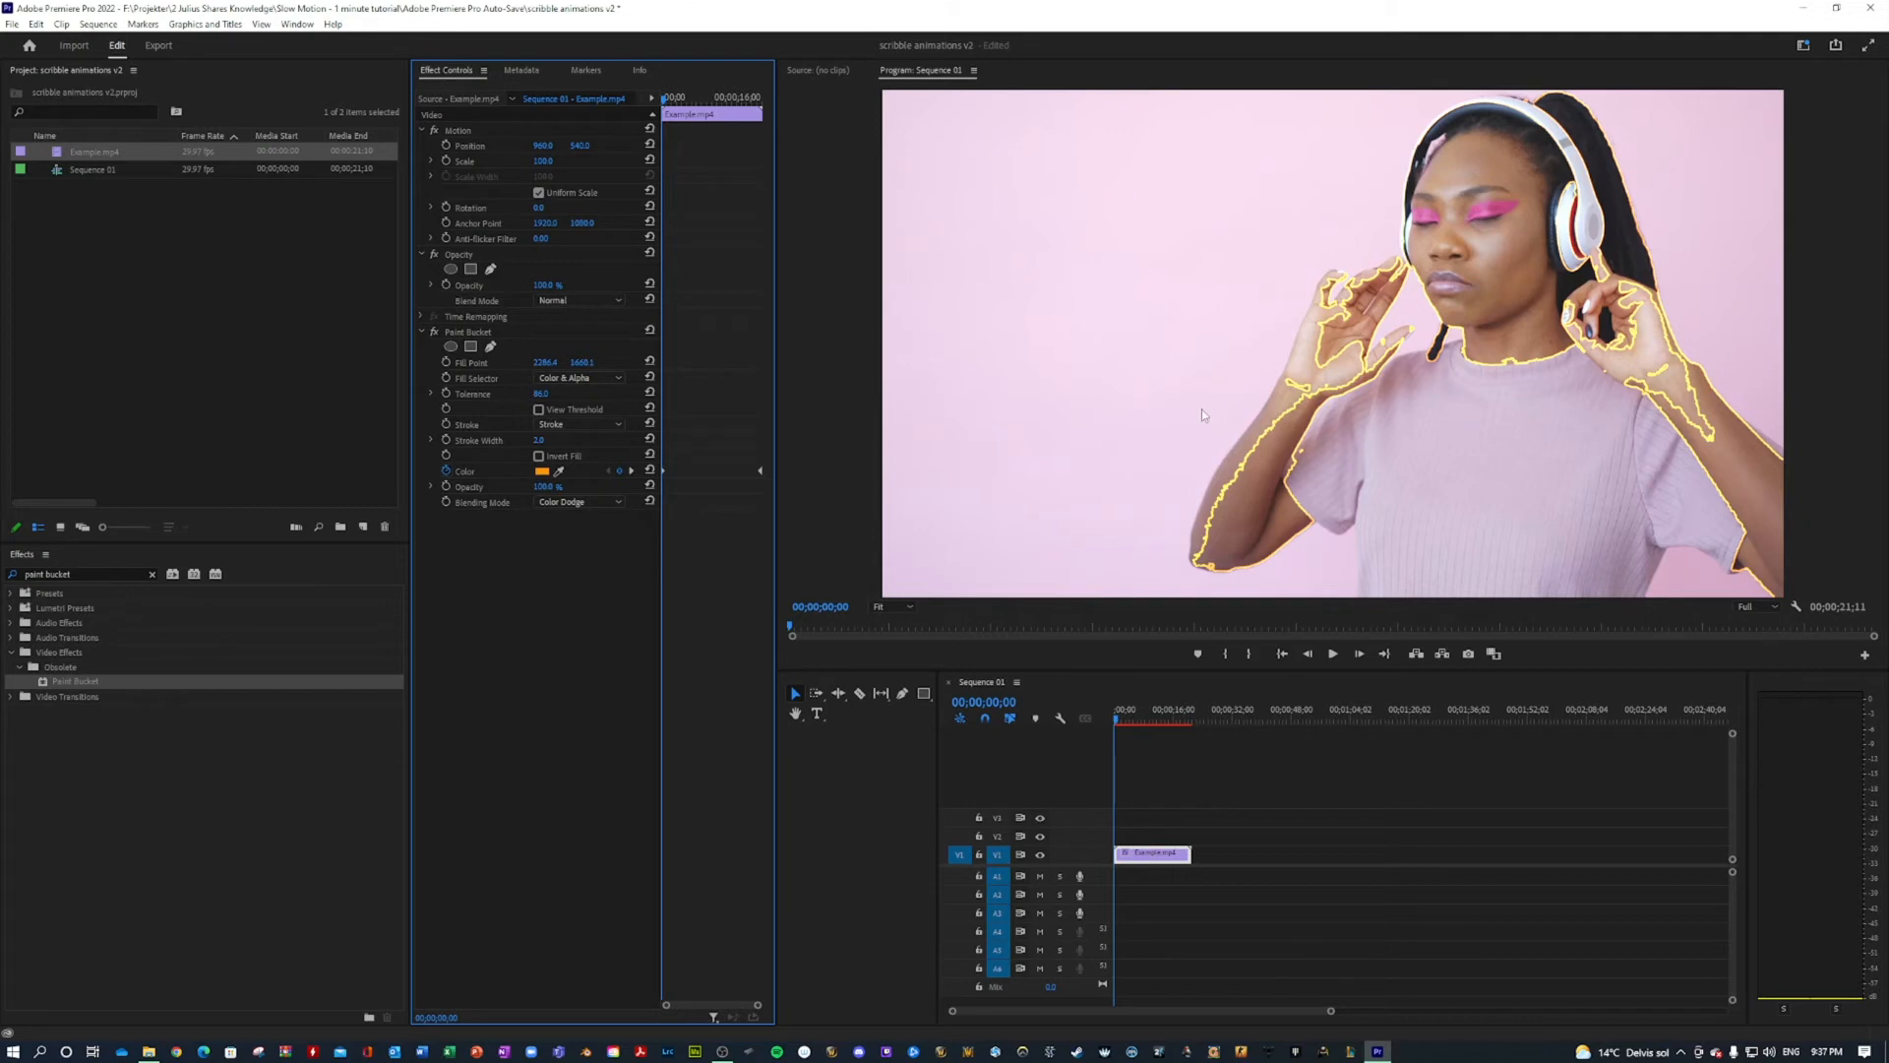
click(578, 502)
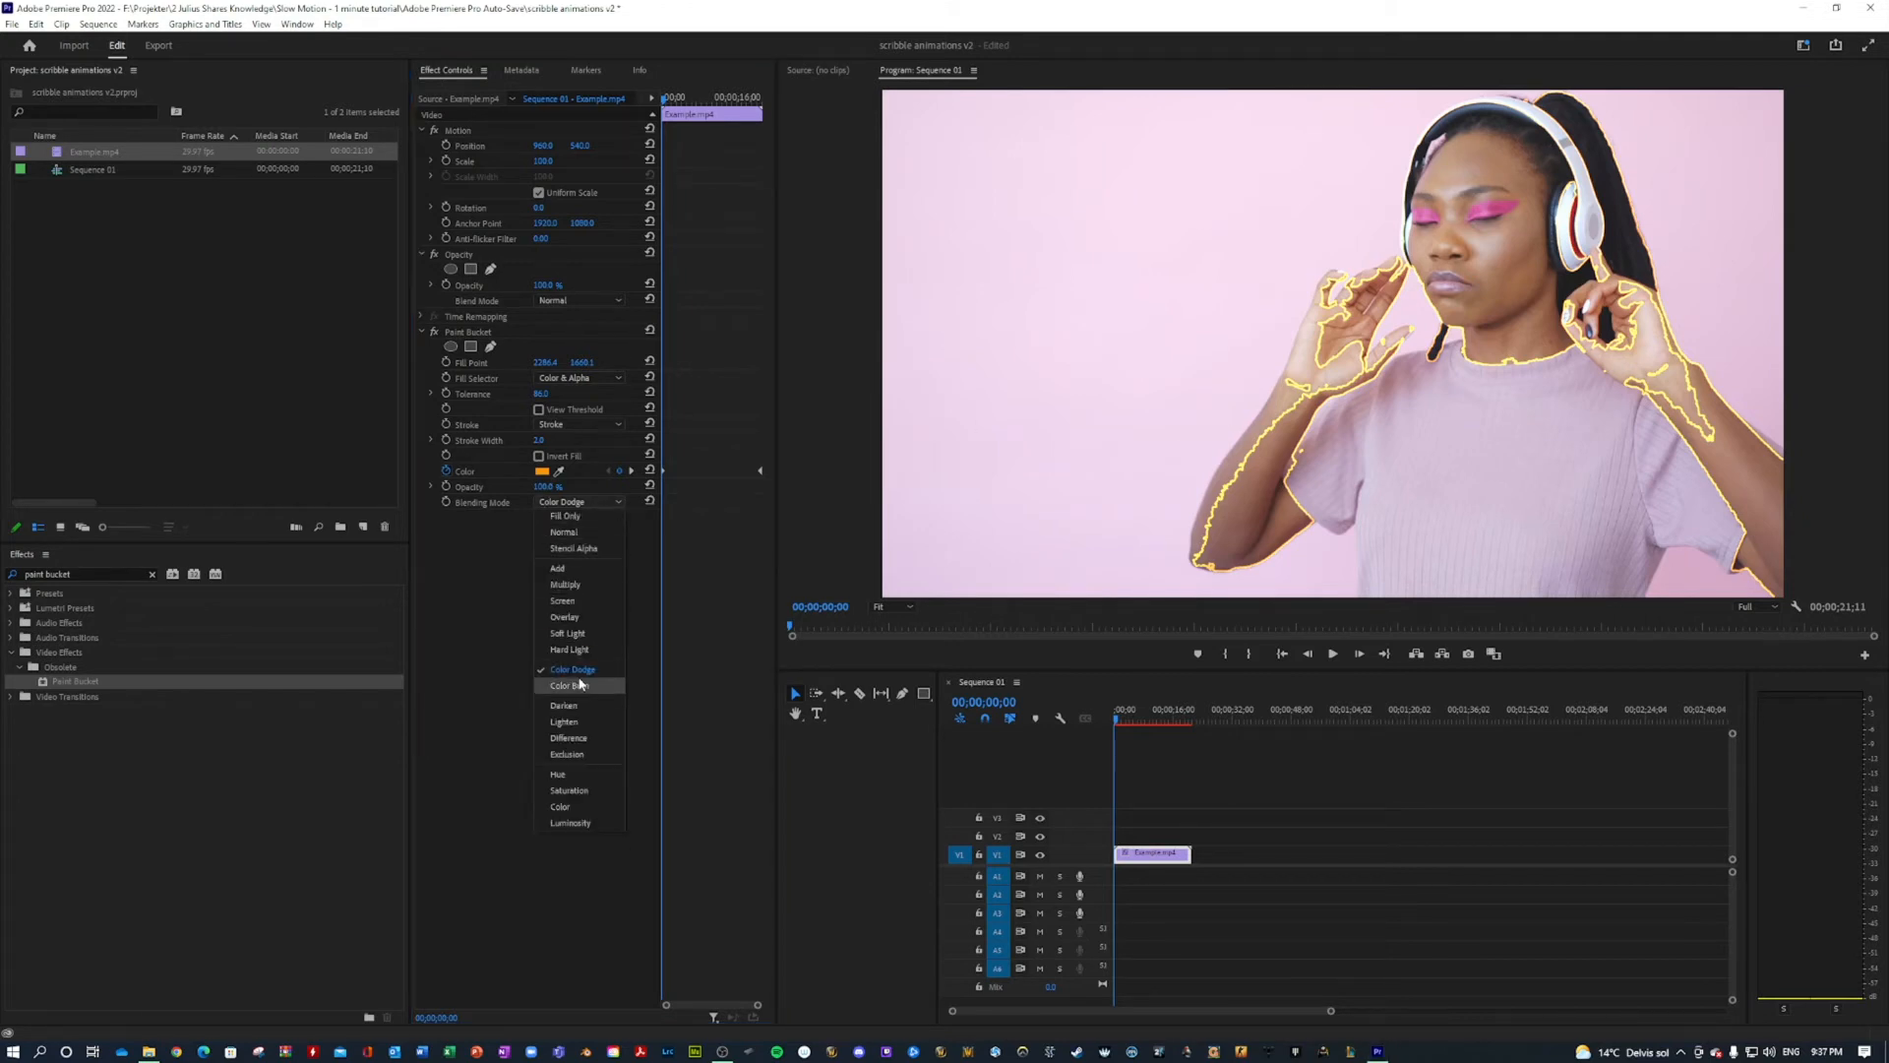
click(573, 685)
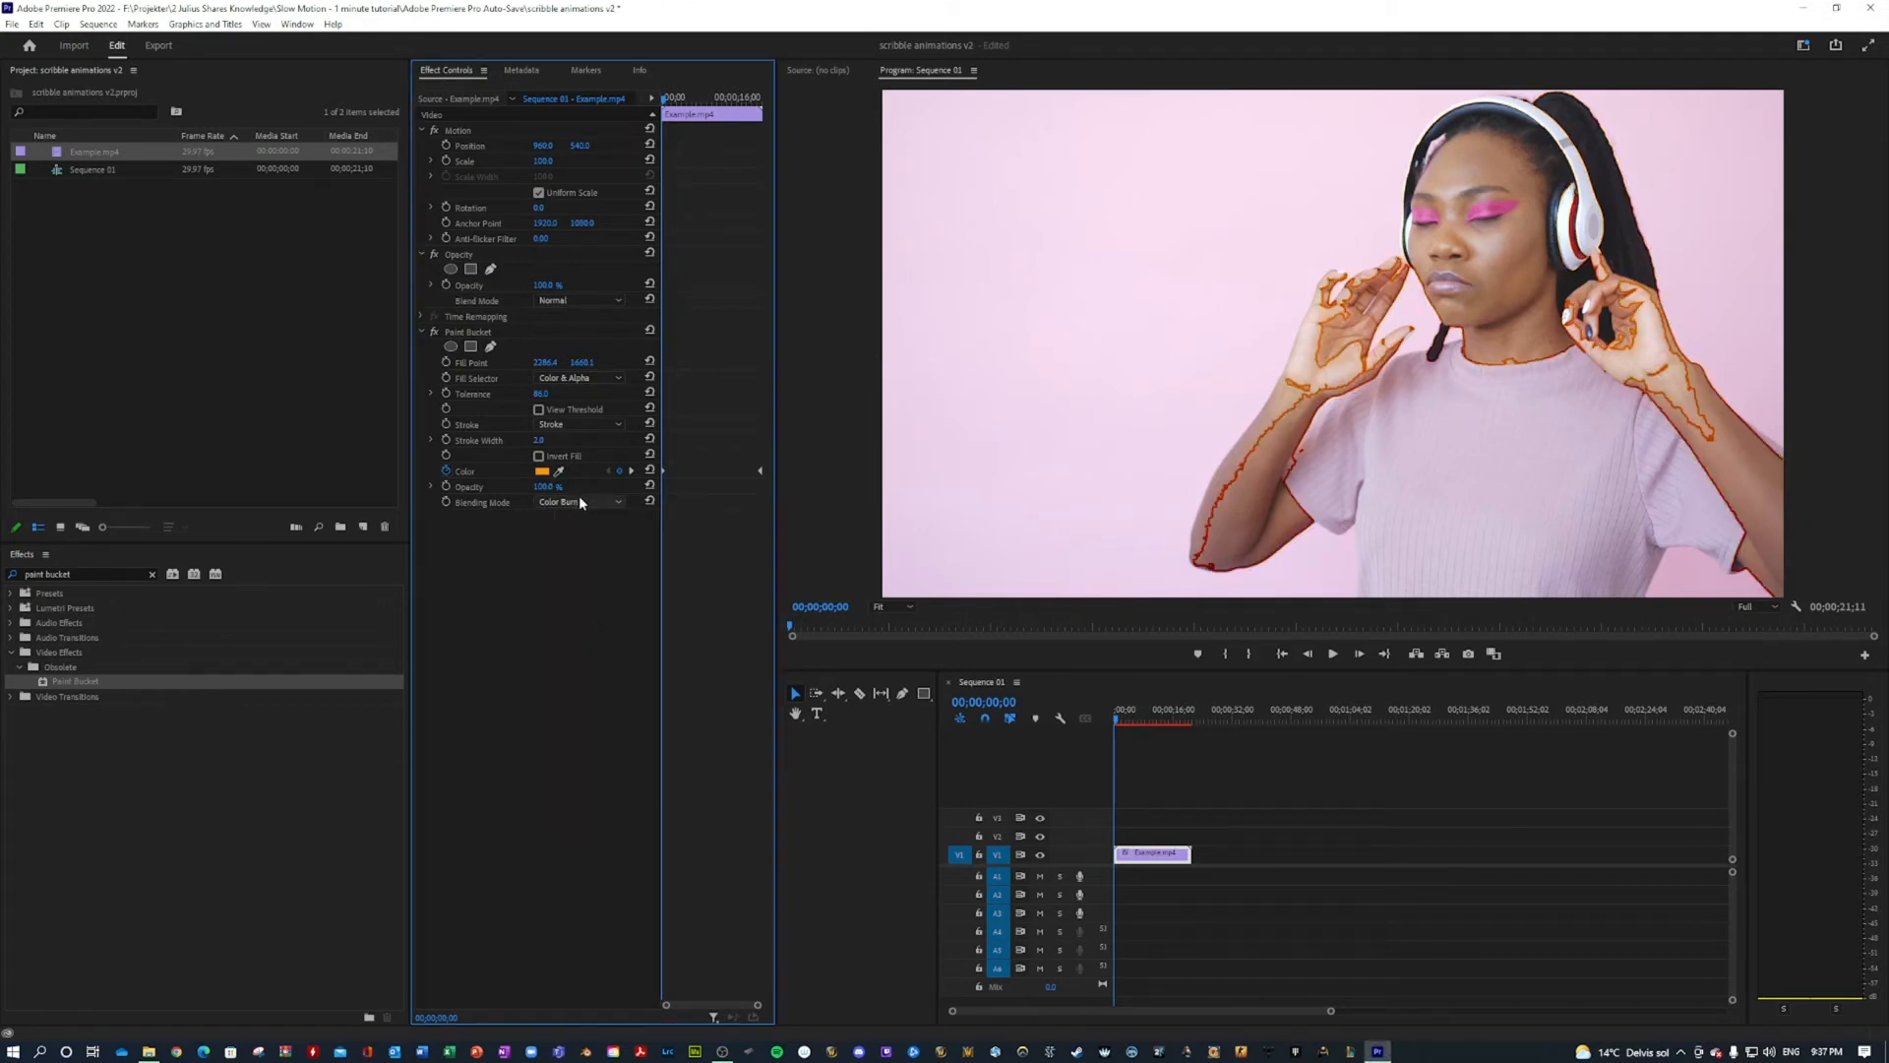
click(579, 502)
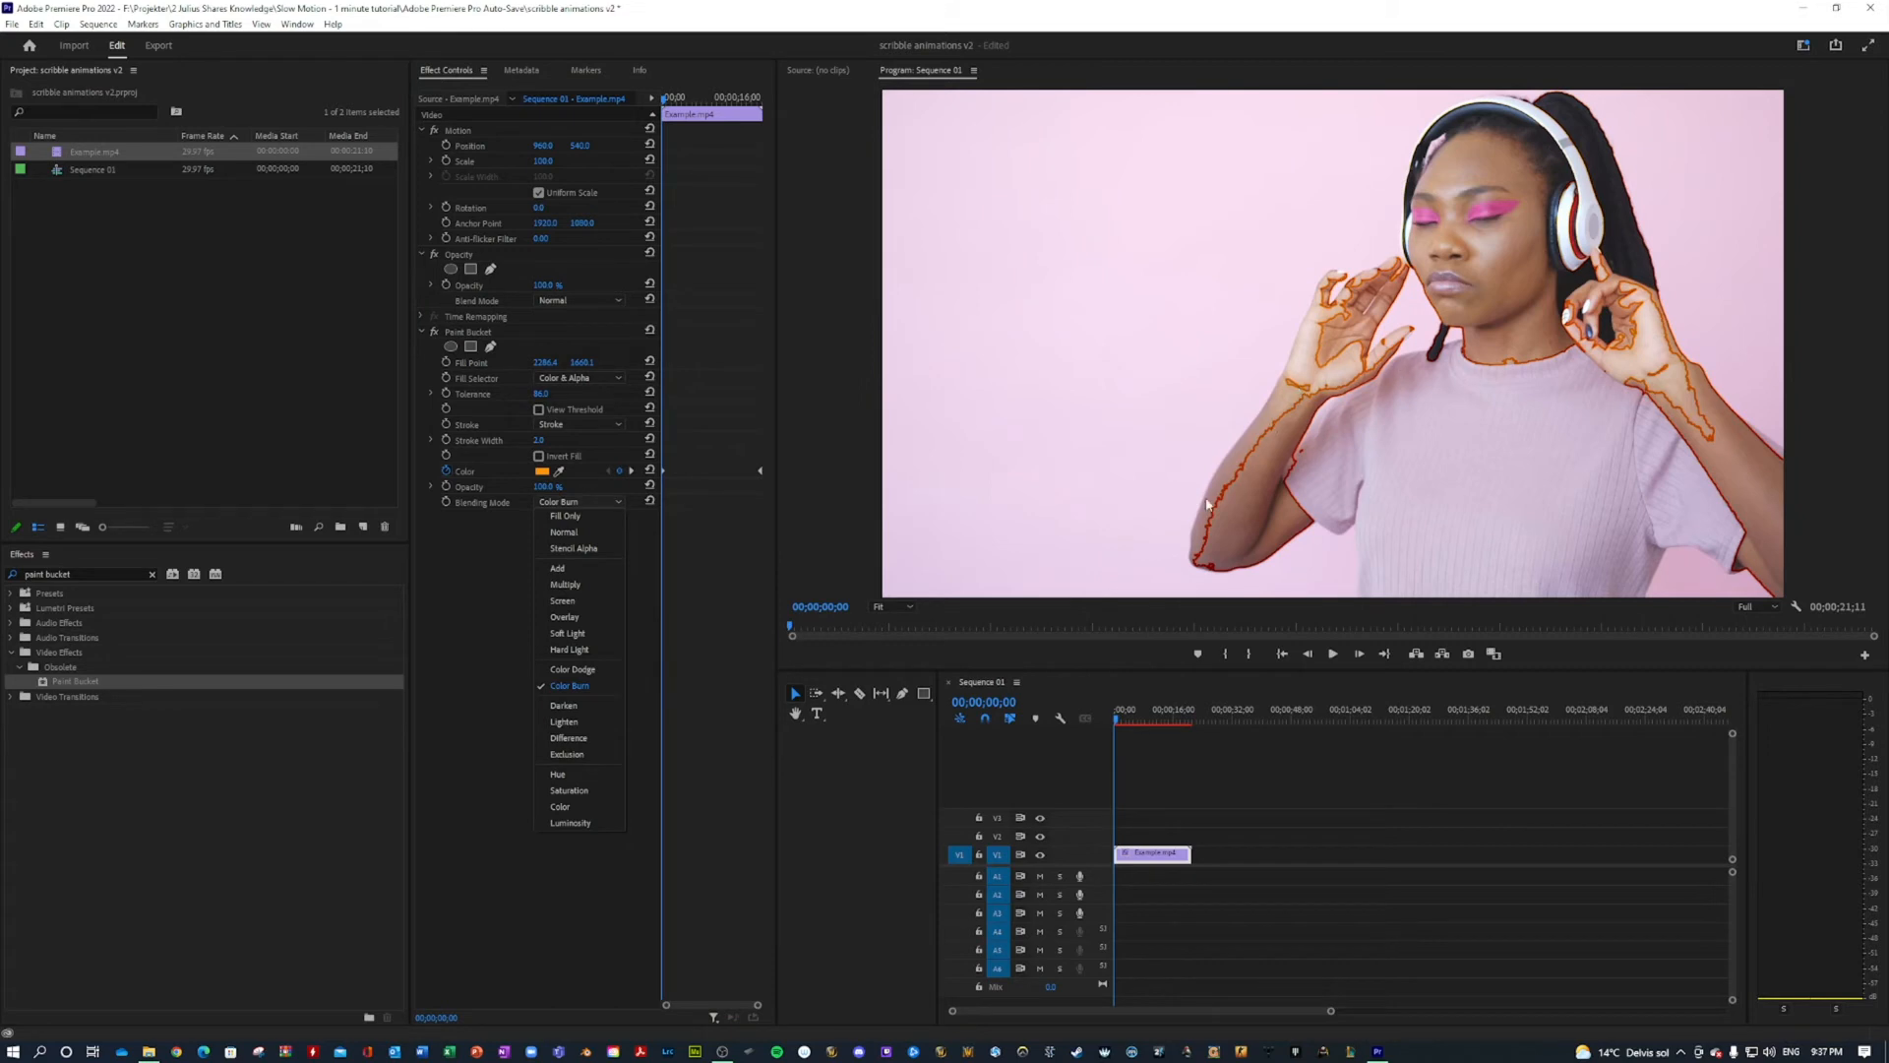
click(571, 648)
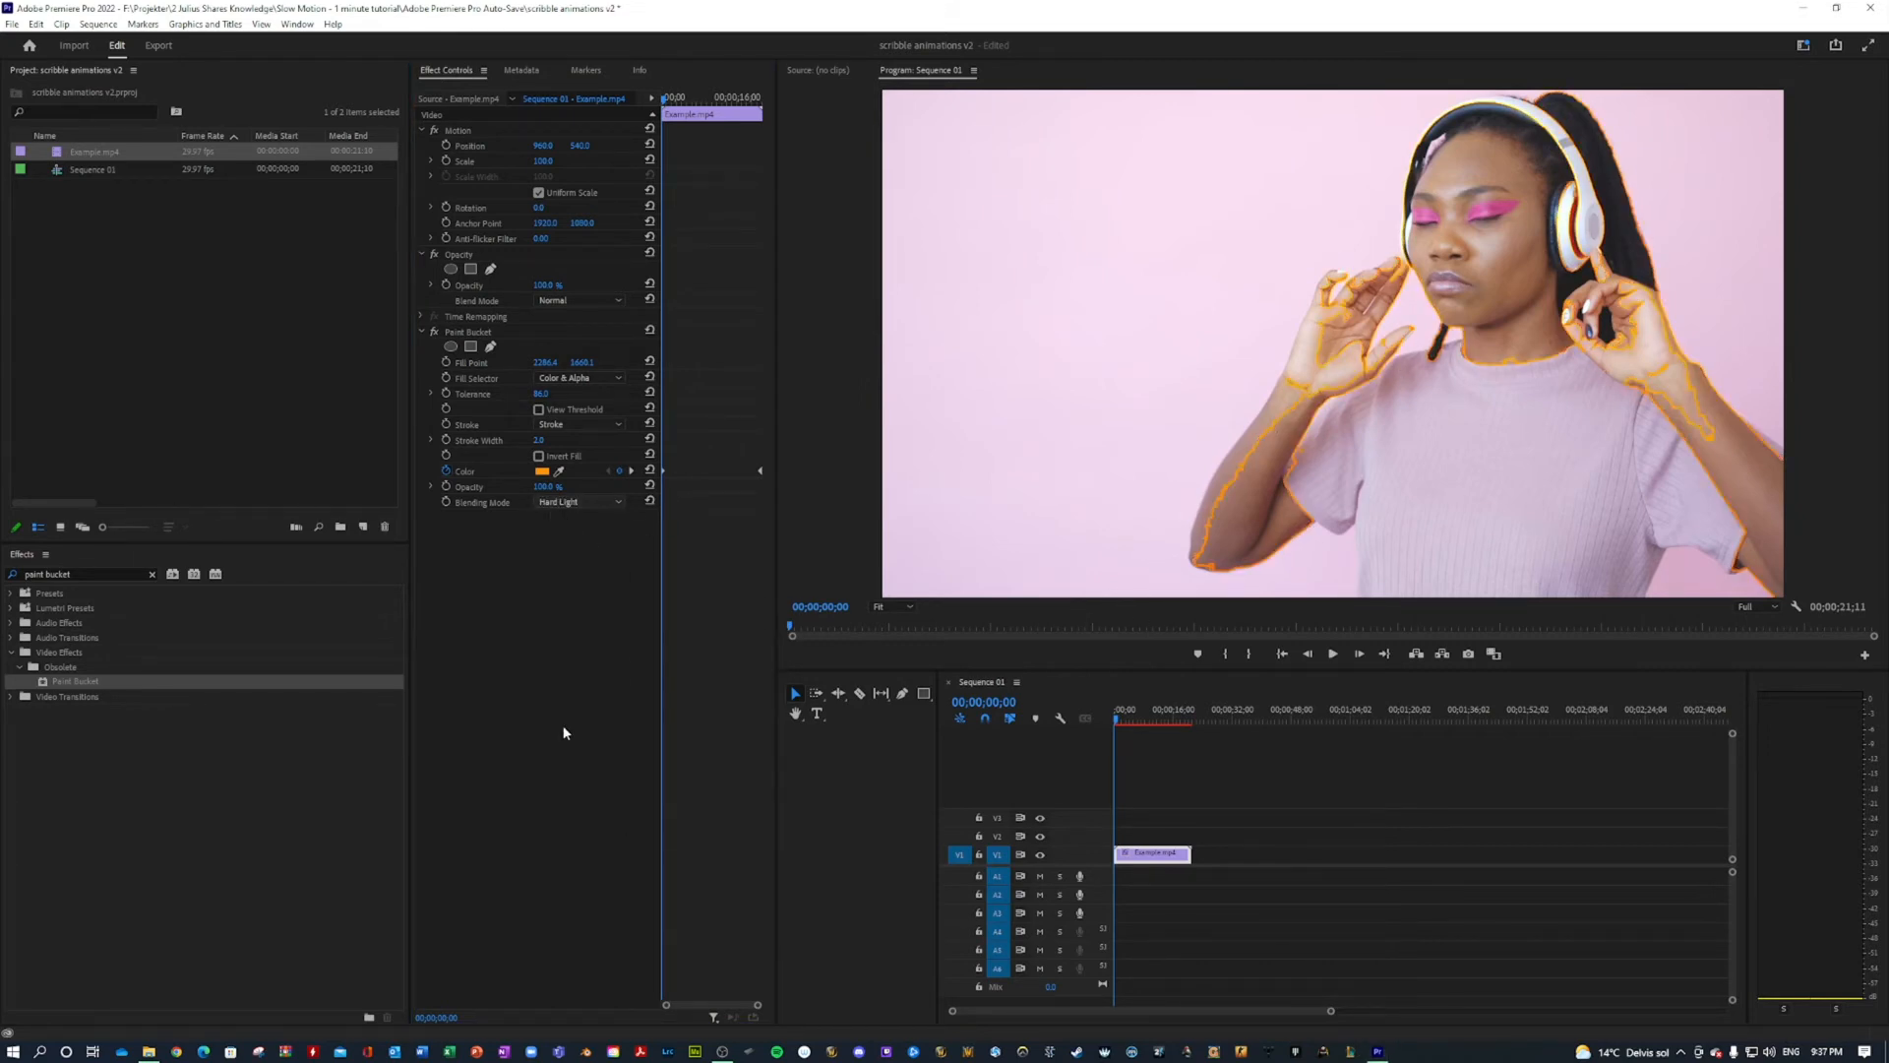
Settle on the Color Dodge blending mode and deselect the clip.
click(579, 502)
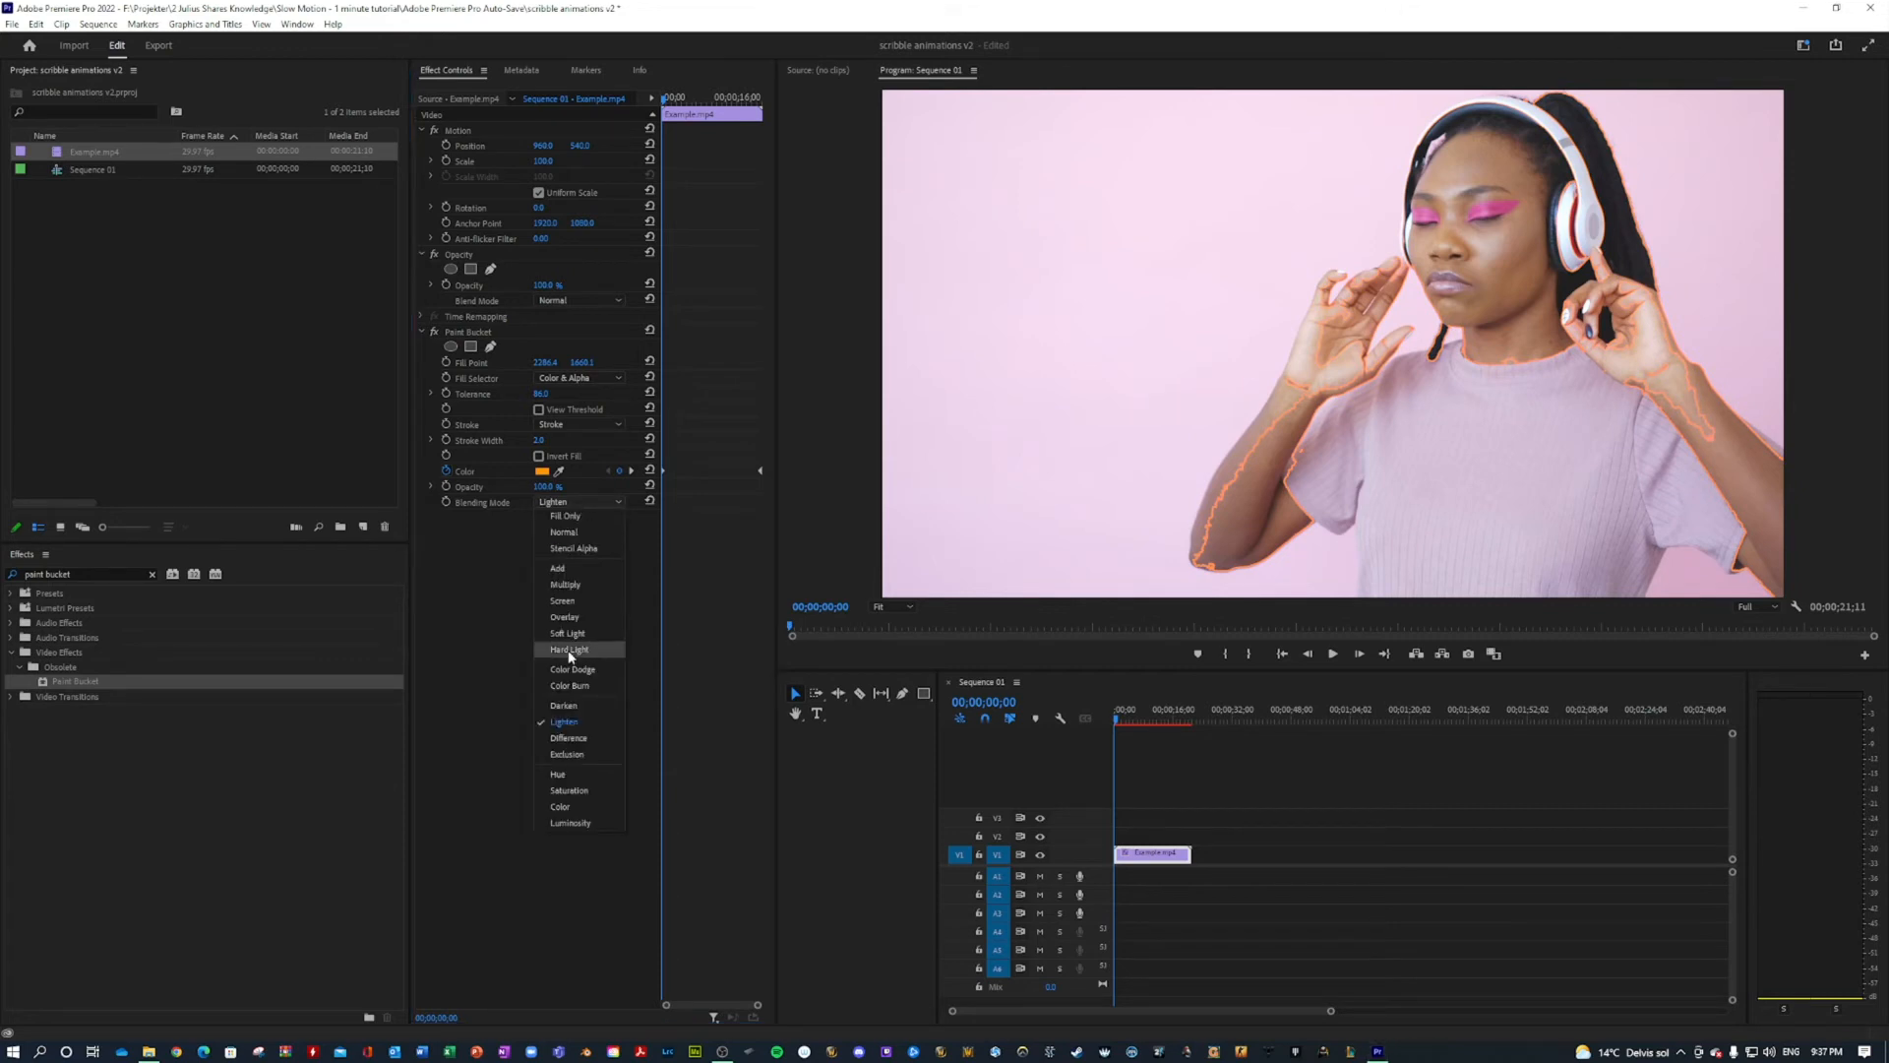
click(573, 670)
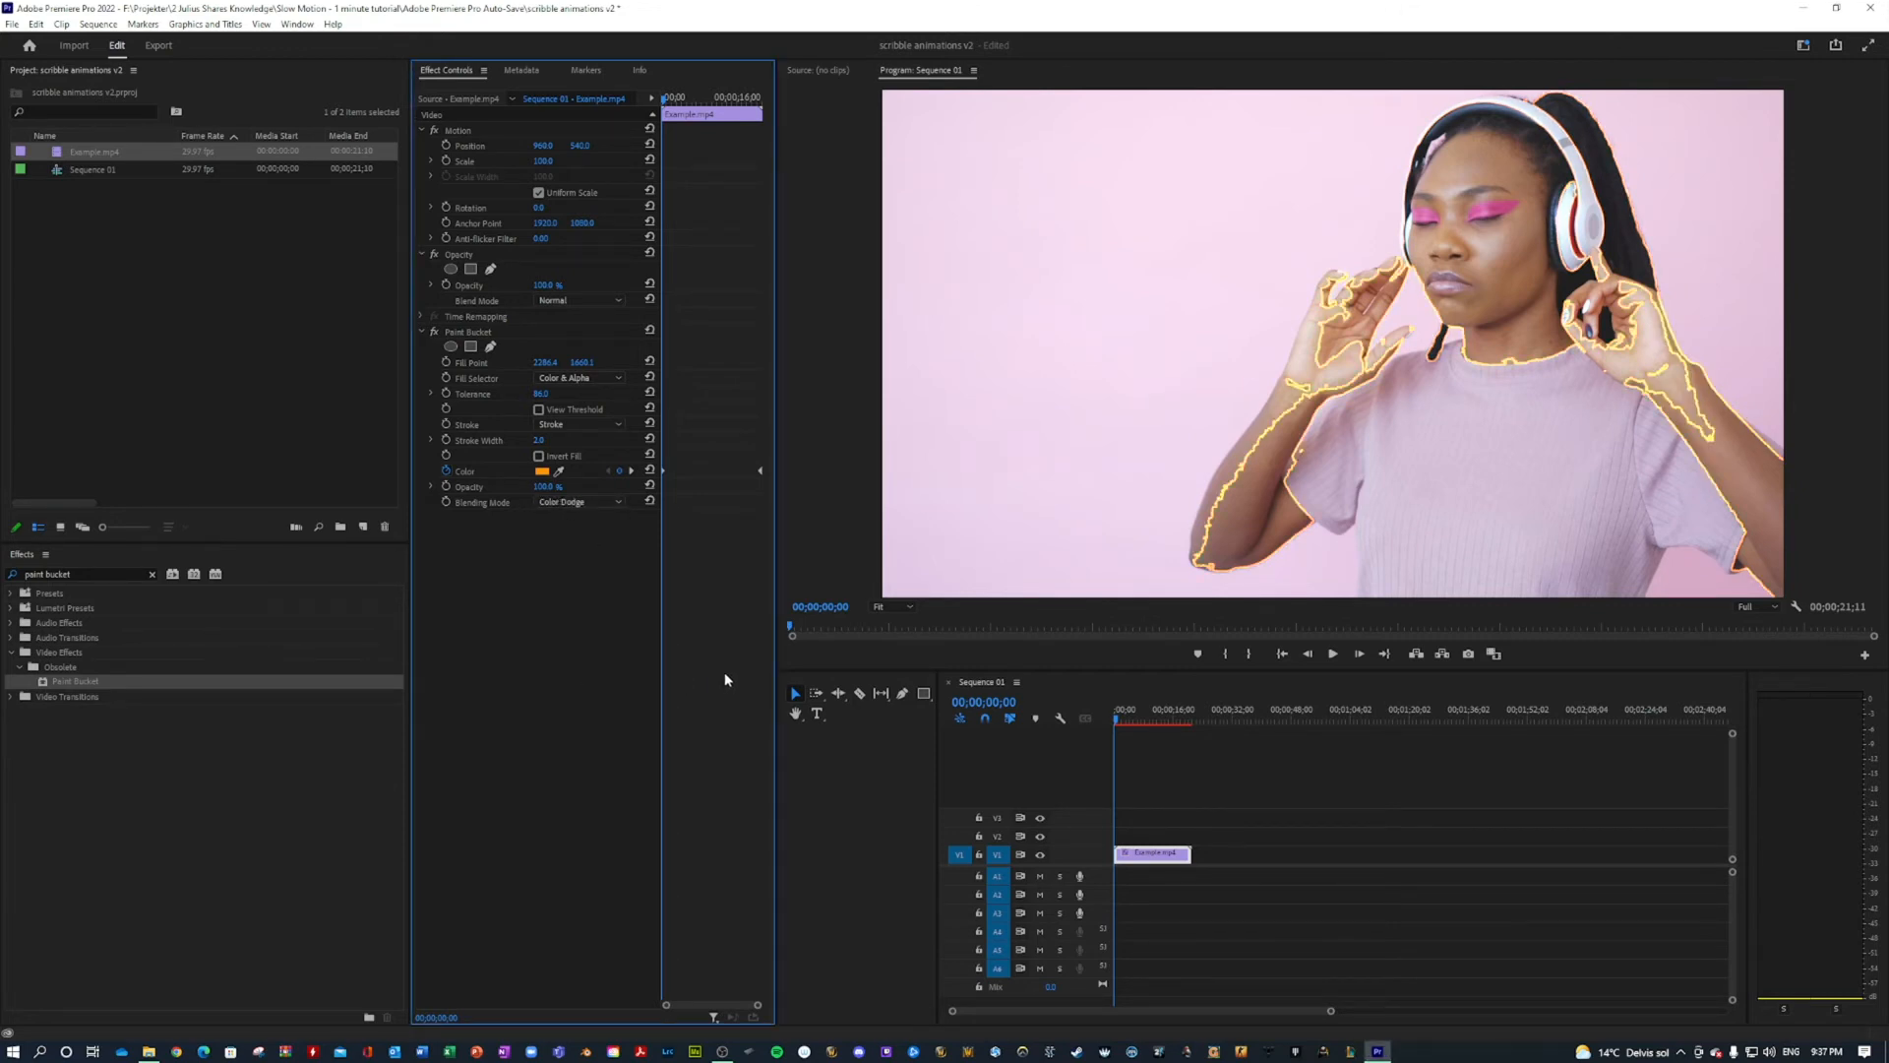
click(1178, 772)
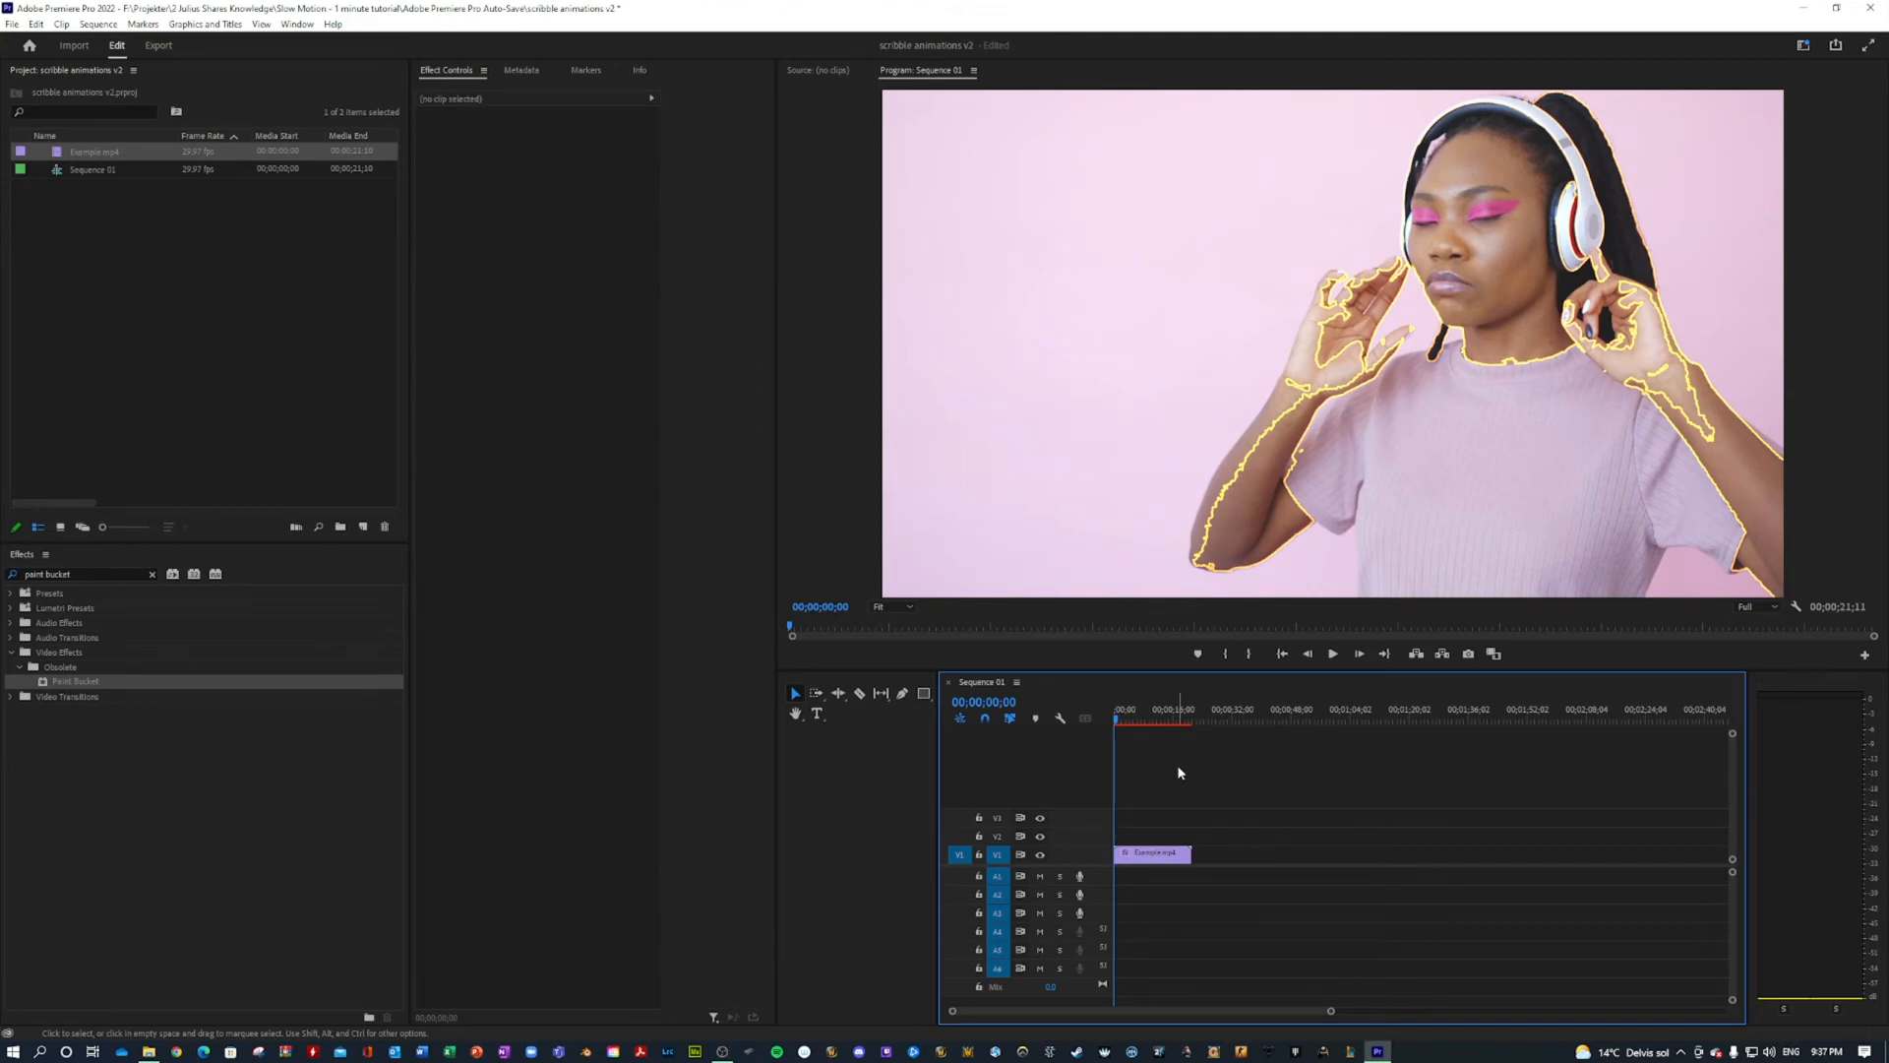